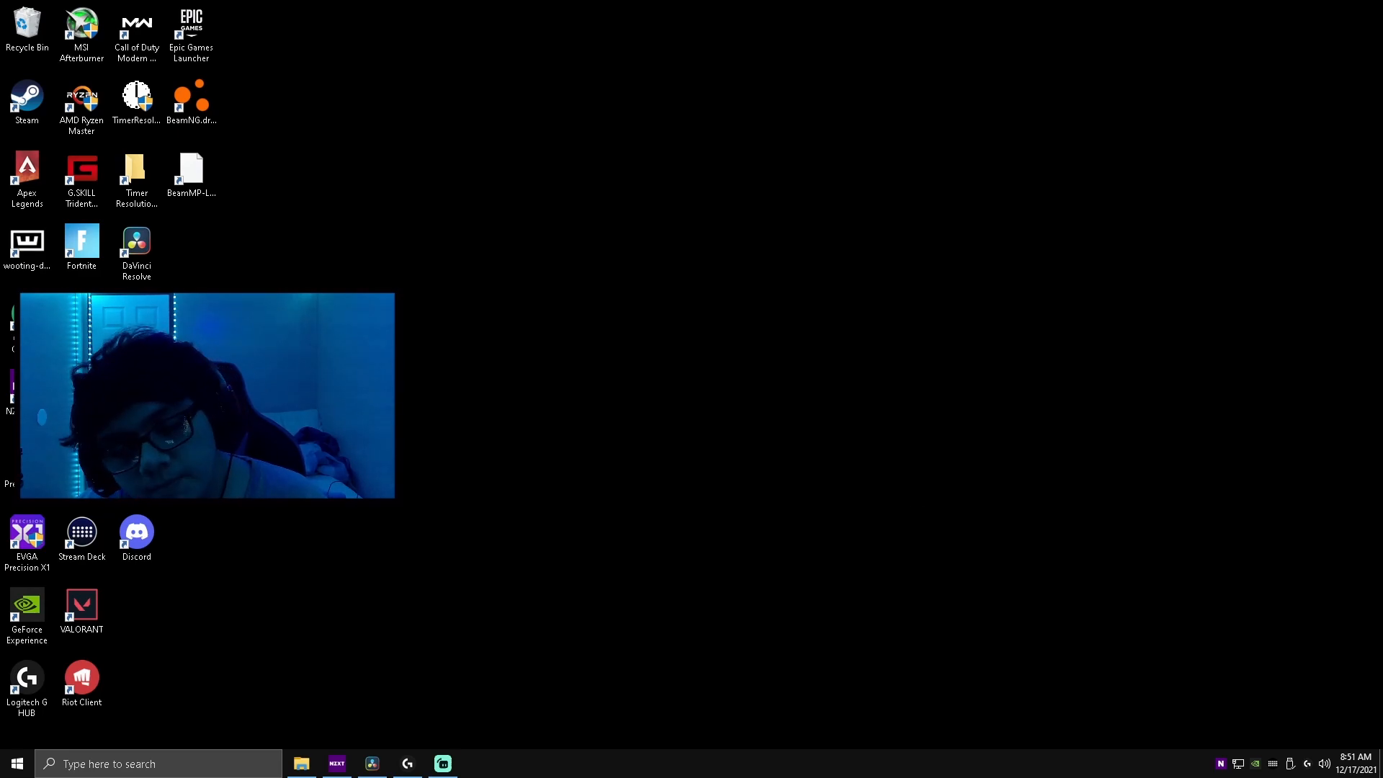
Set the image settings with preview page to 'Use the advanced 3D image settings'
click(478, 763)
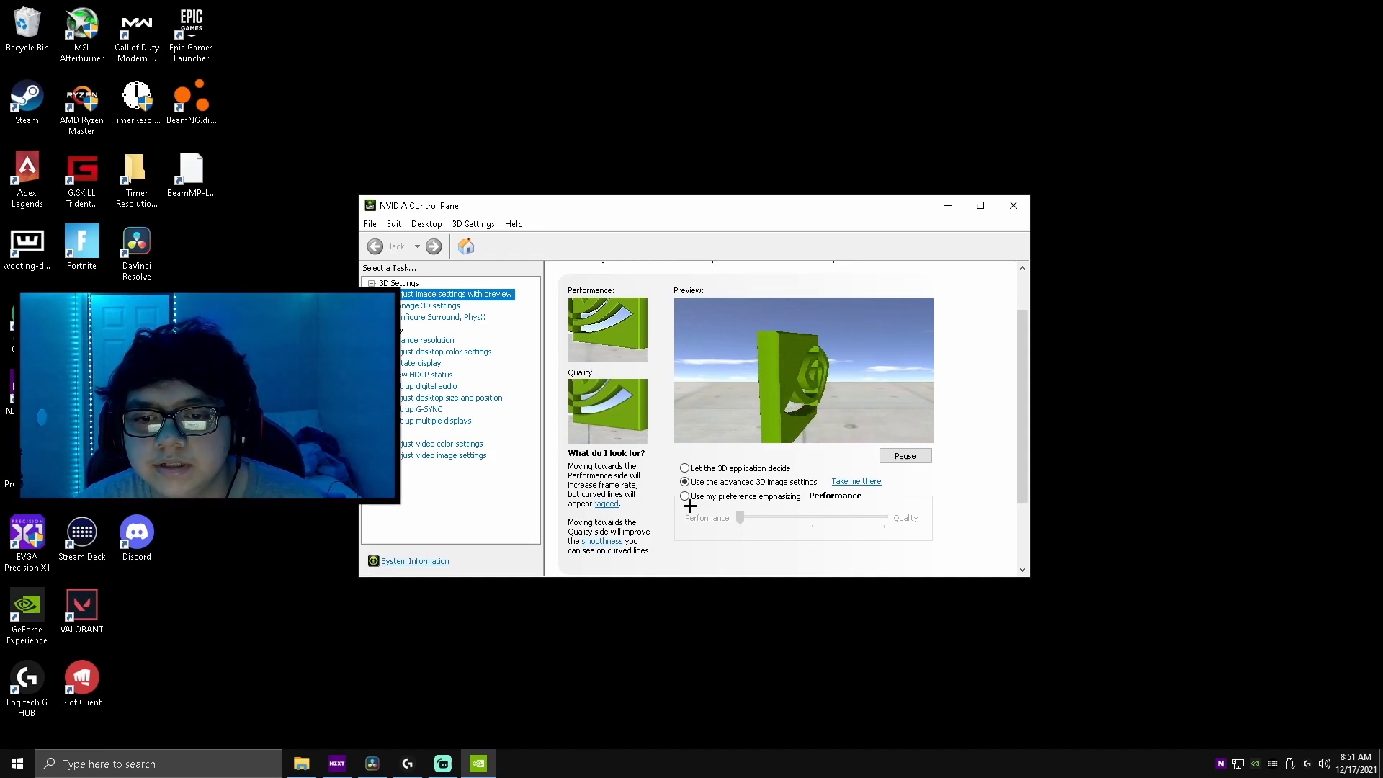
click(684, 494)
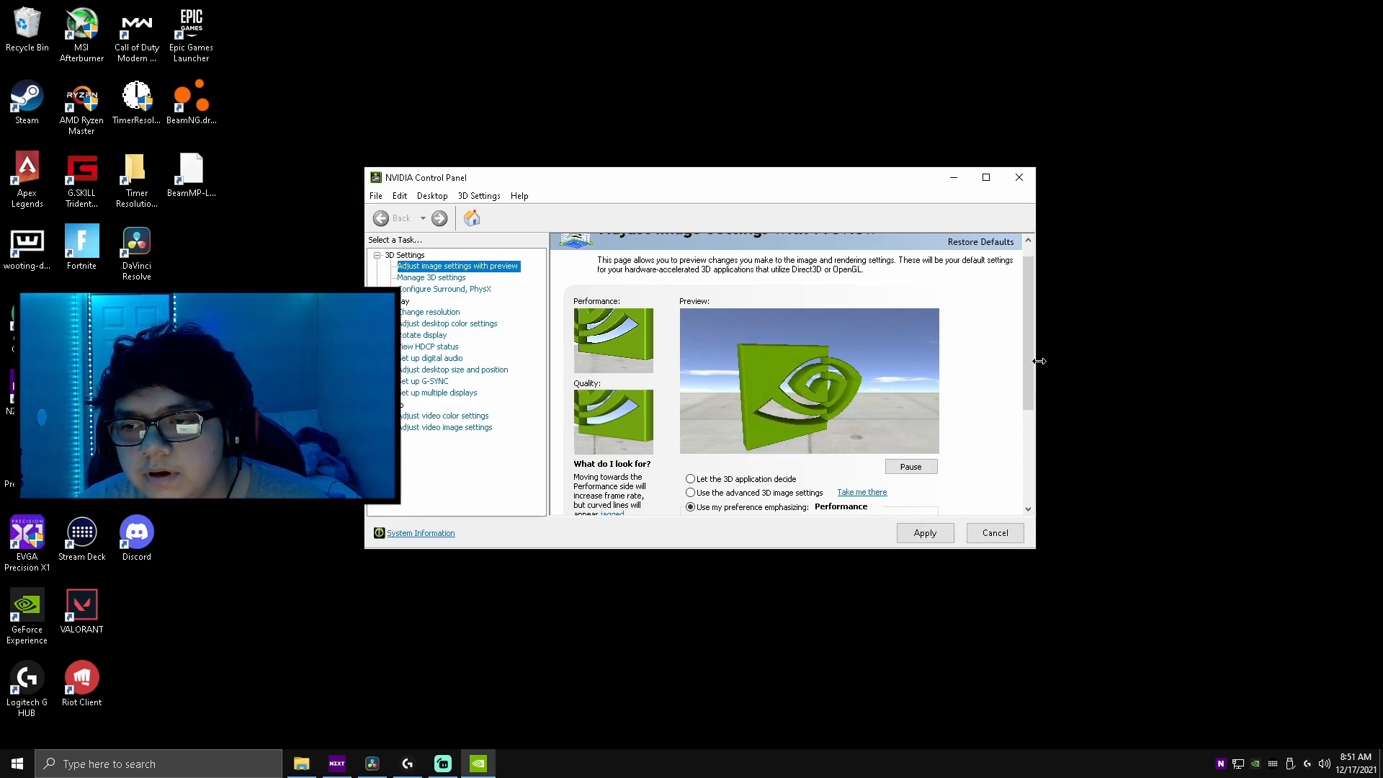
scroll(down, 3)
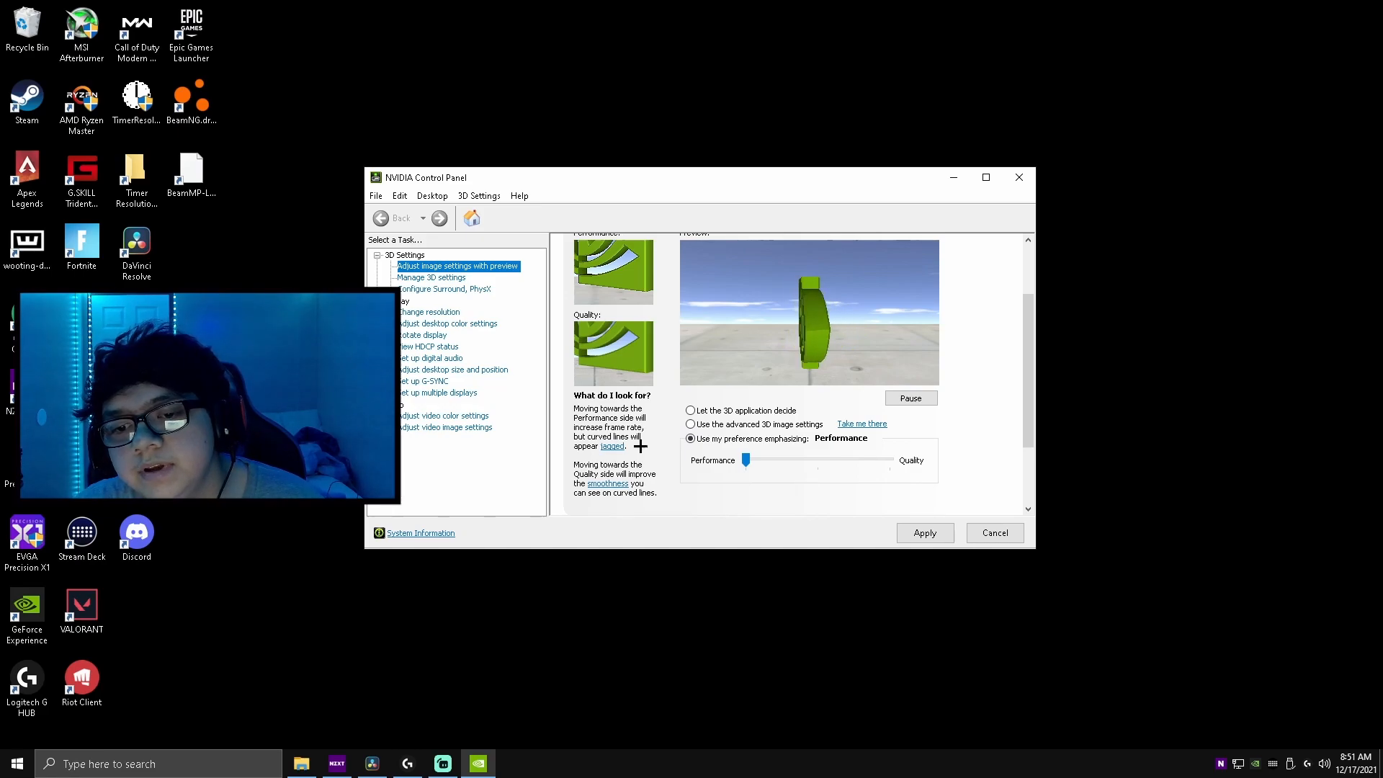
click(690, 423)
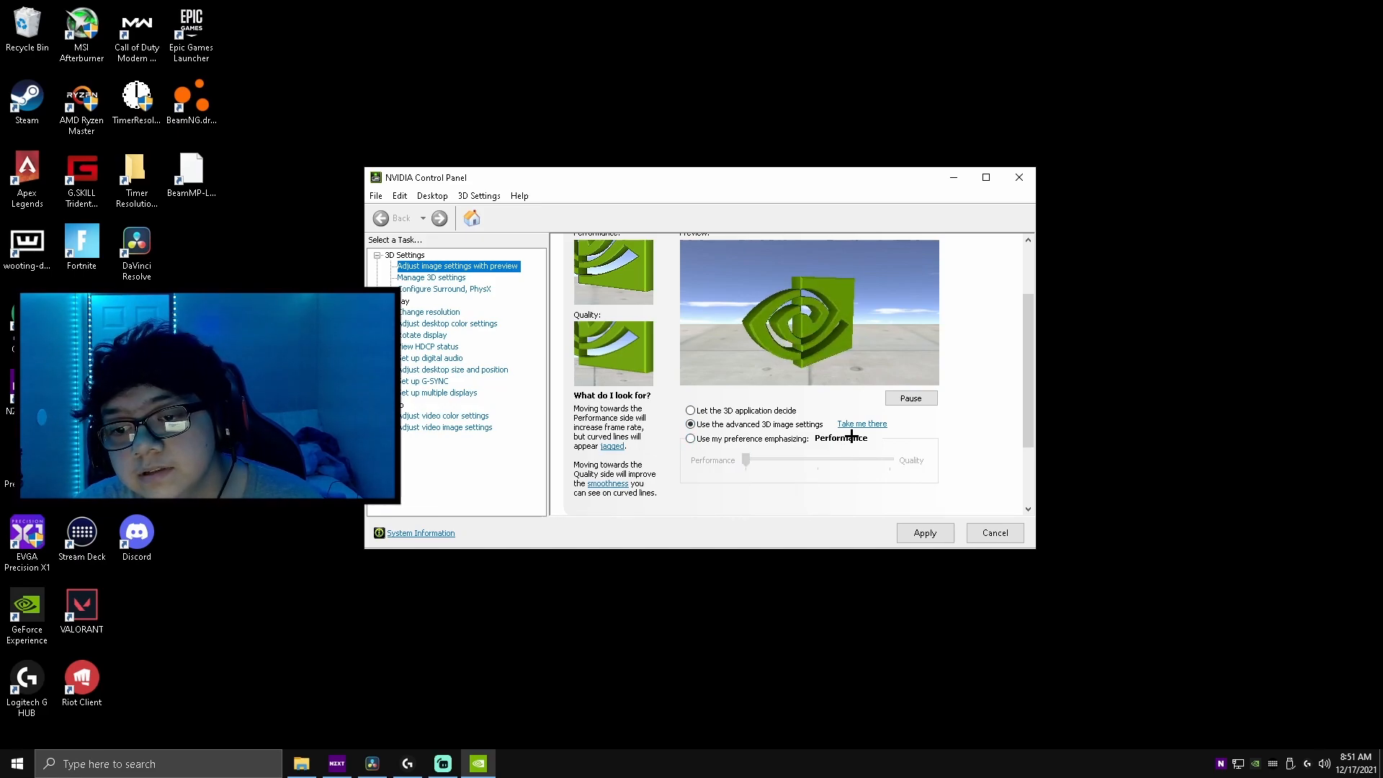
click(431, 276)
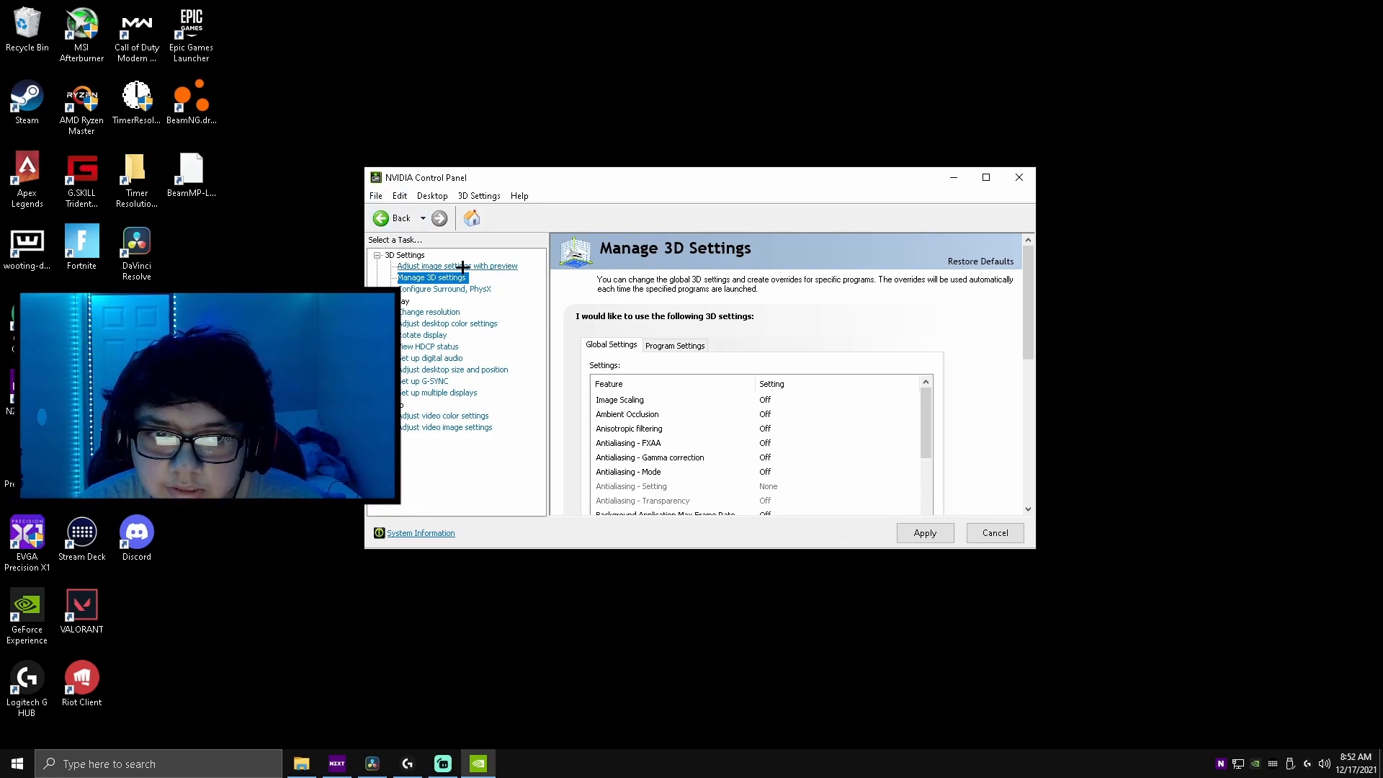
Review the Global Settings feature list in Manage 3D Settings, including the 10 GB shader cache
click(457, 266)
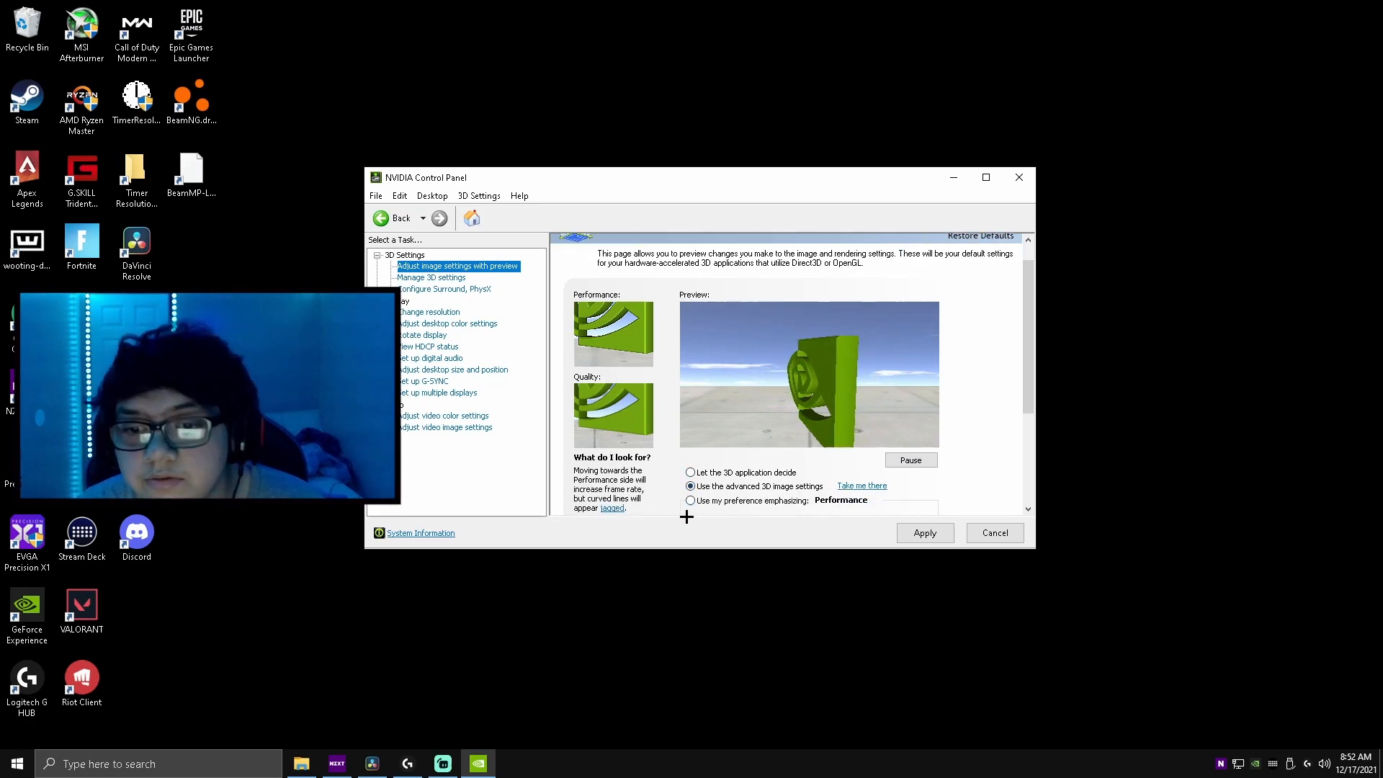
click(430, 276)
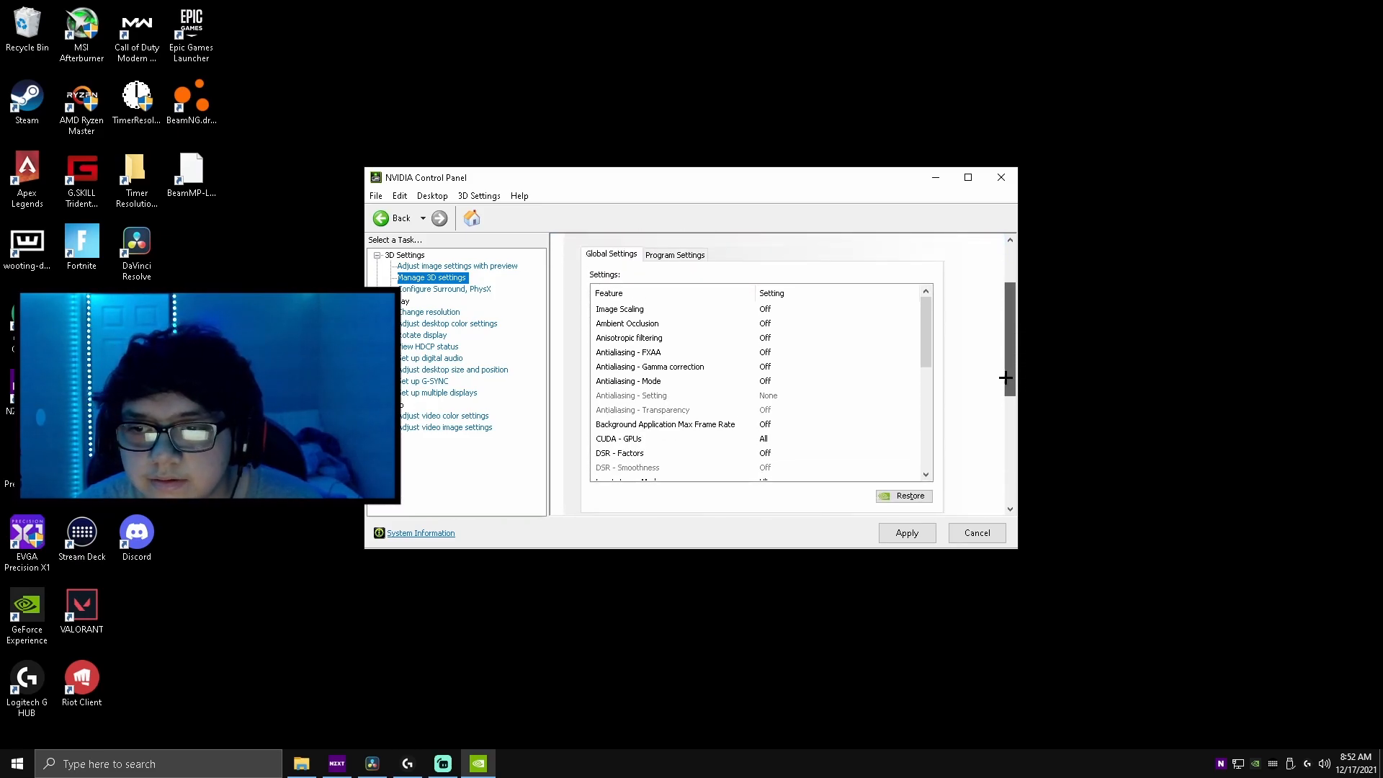
scroll(down, 3)
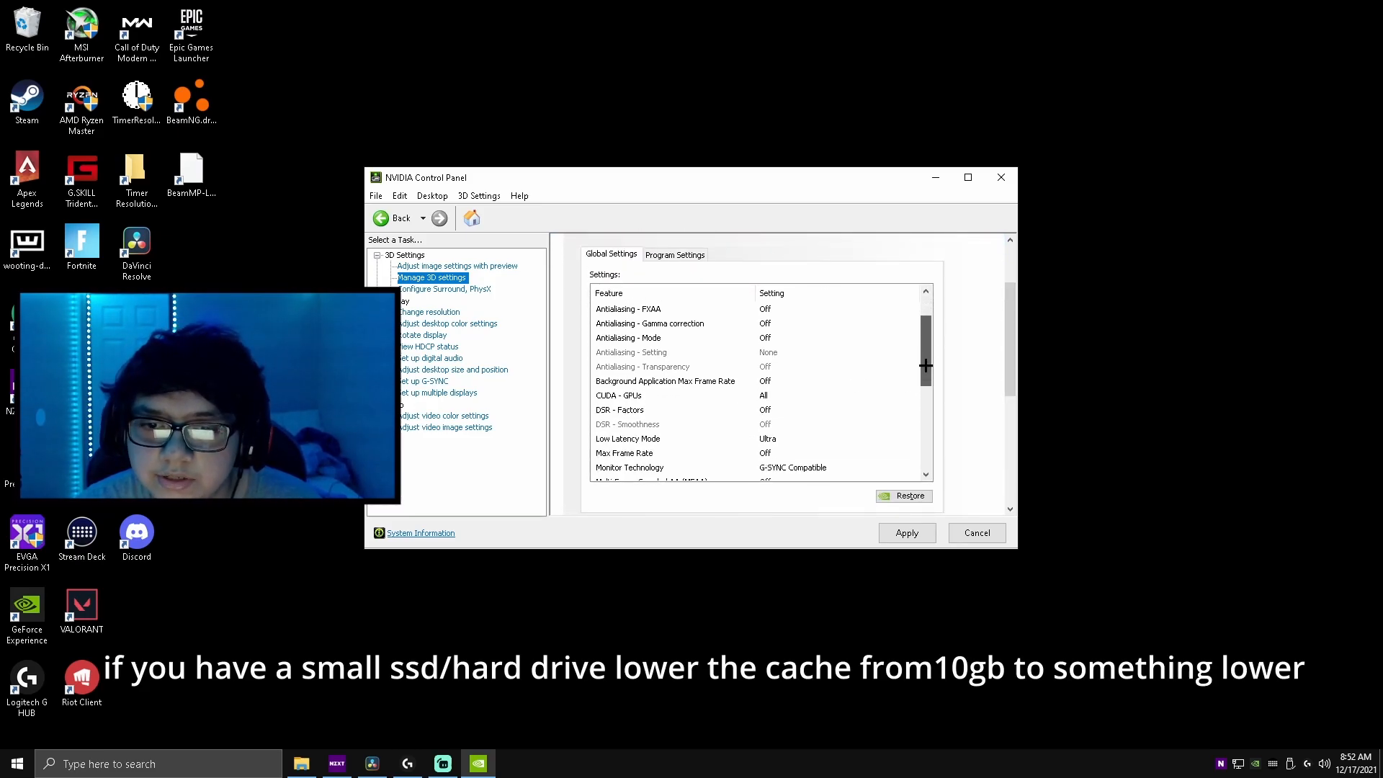
scroll(down, 3)
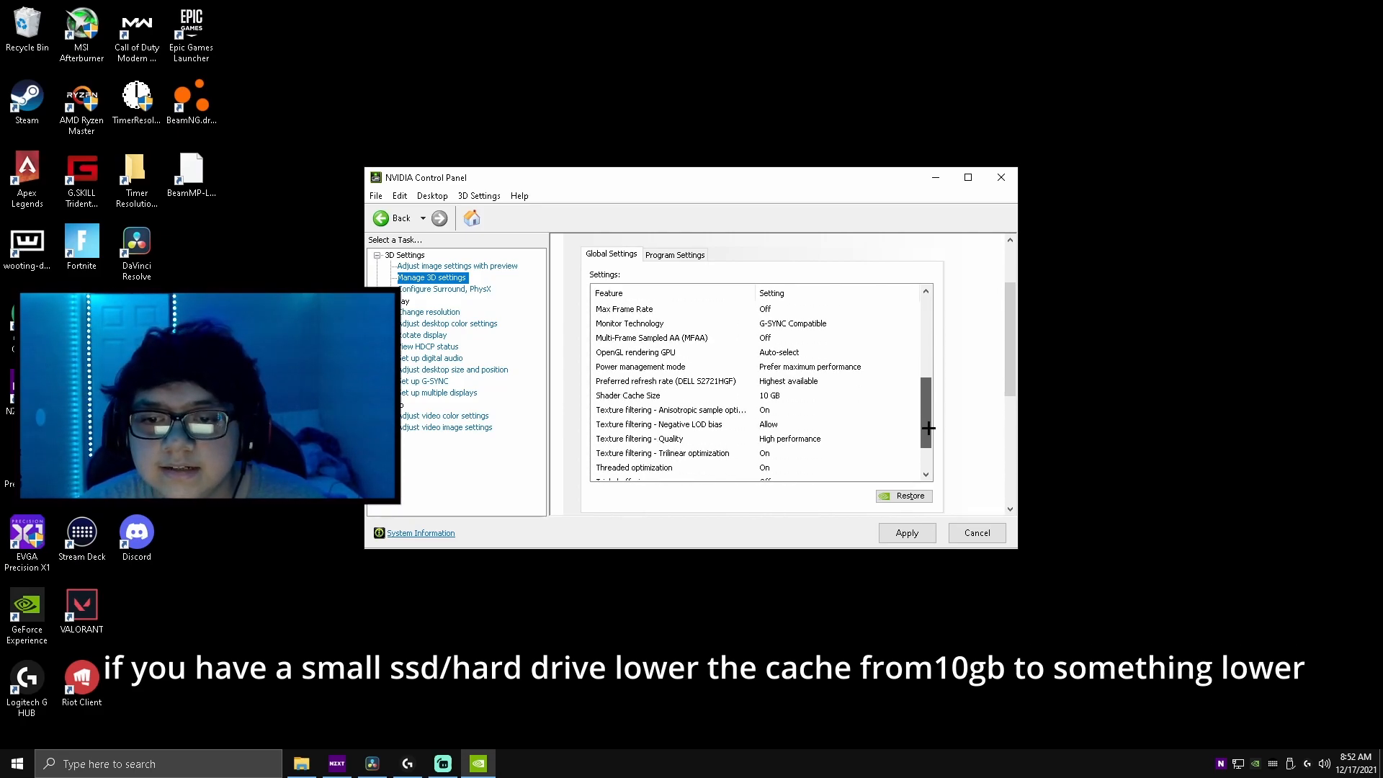
scroll(down, 3)
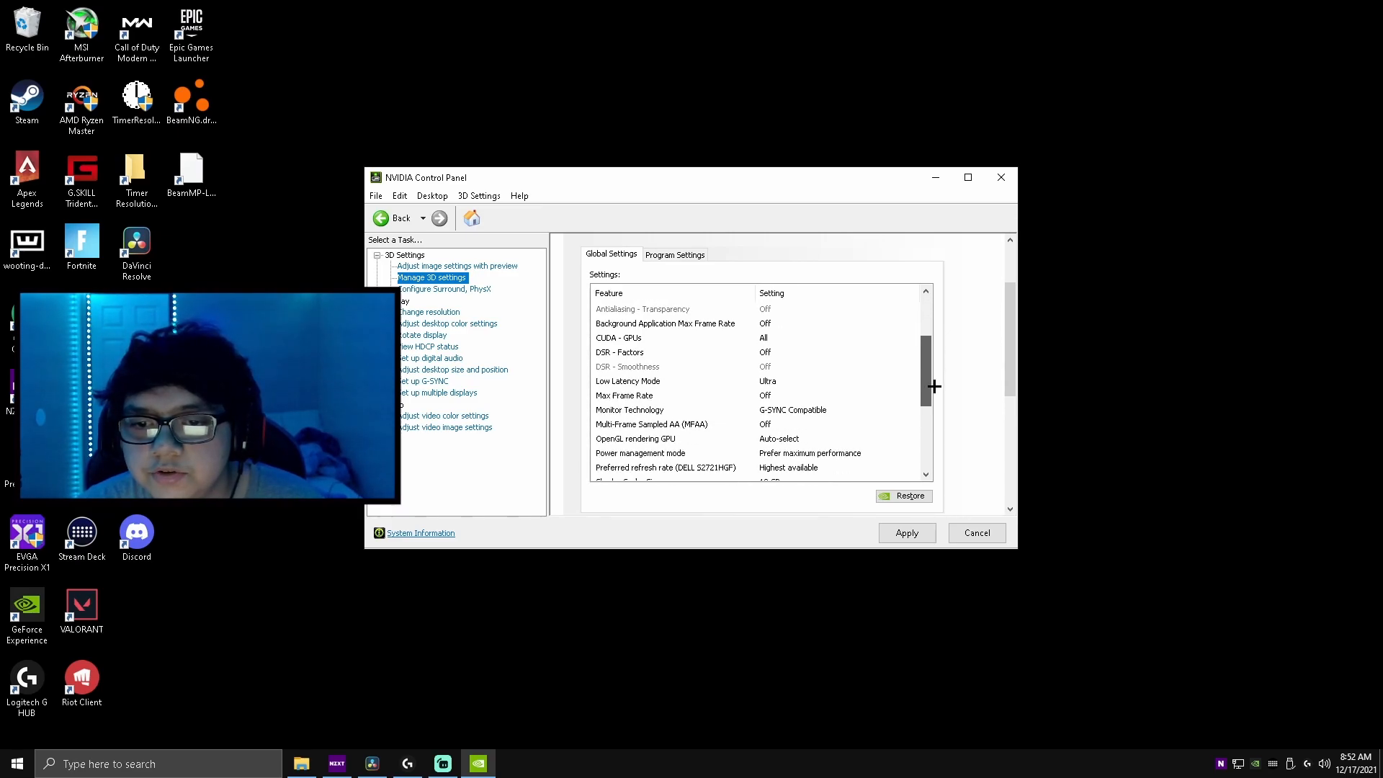
scroll(down, 3)
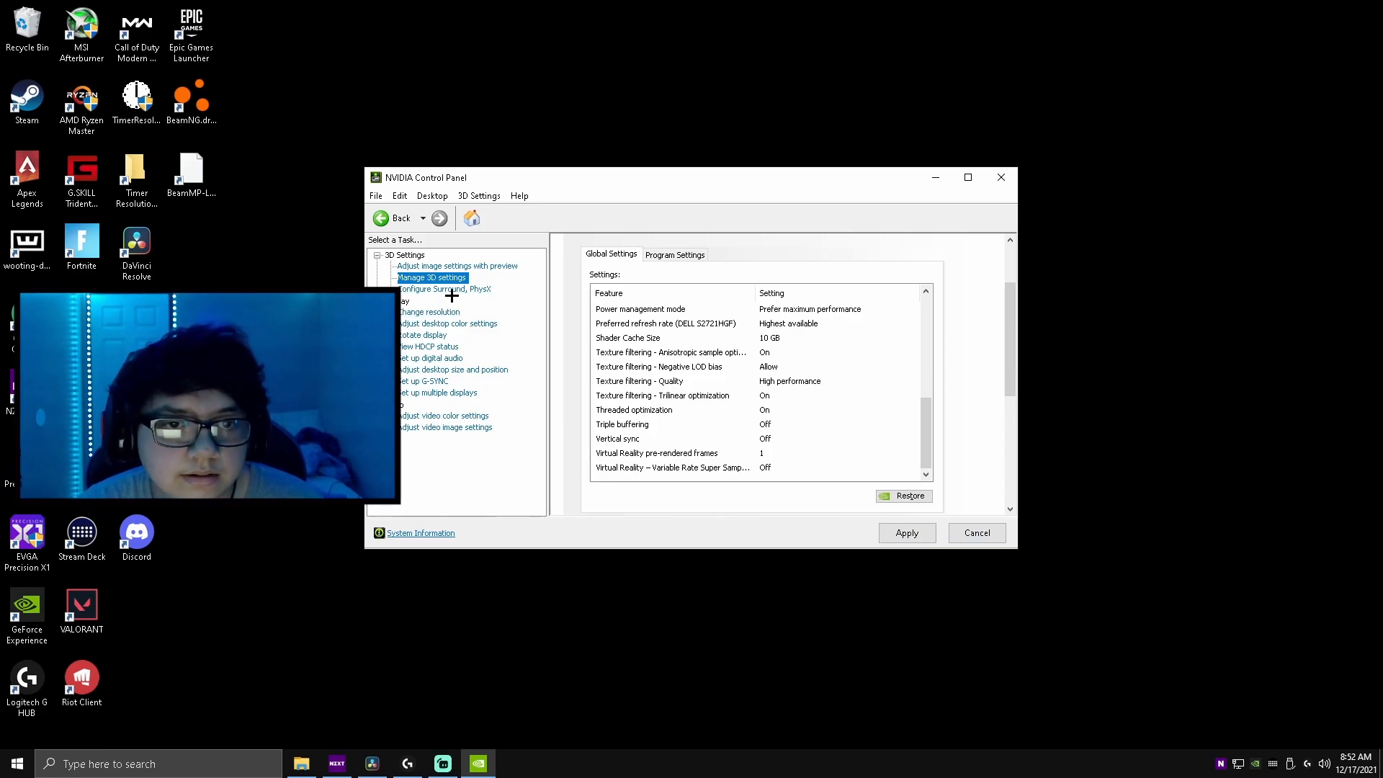
Set the PhysX Processor to NVIDIA GeForce RTX 3060 Ti on the Surround, PhysX page
click(444, 288)
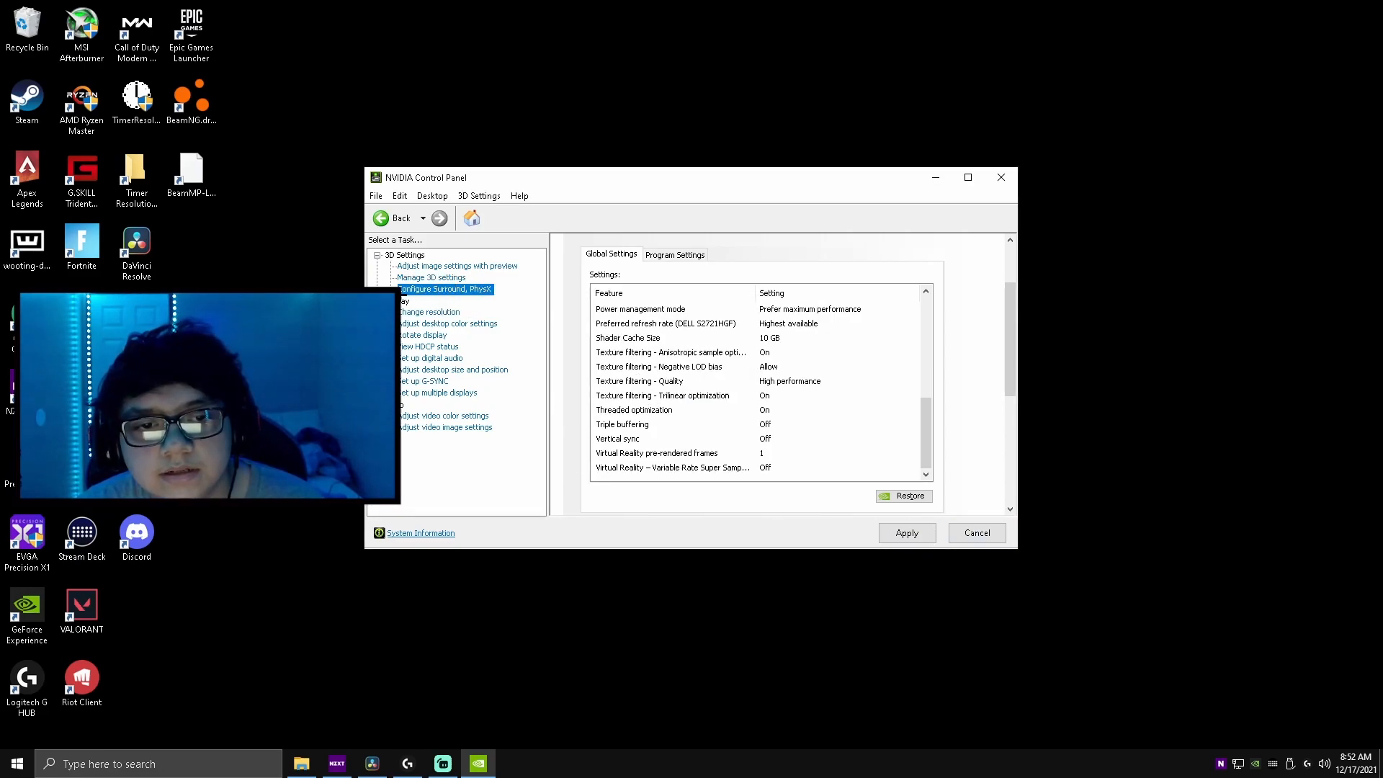
click(442, 289)
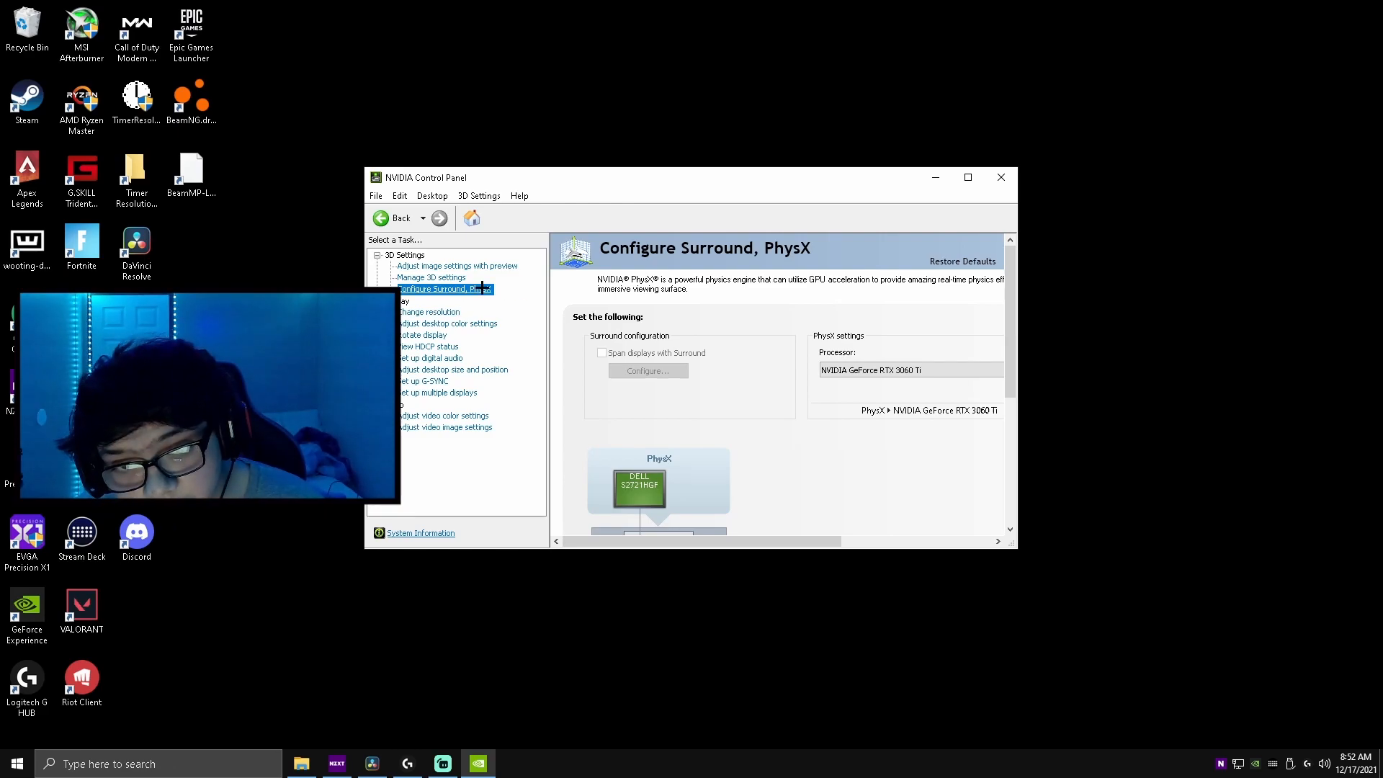
click(899, 371)
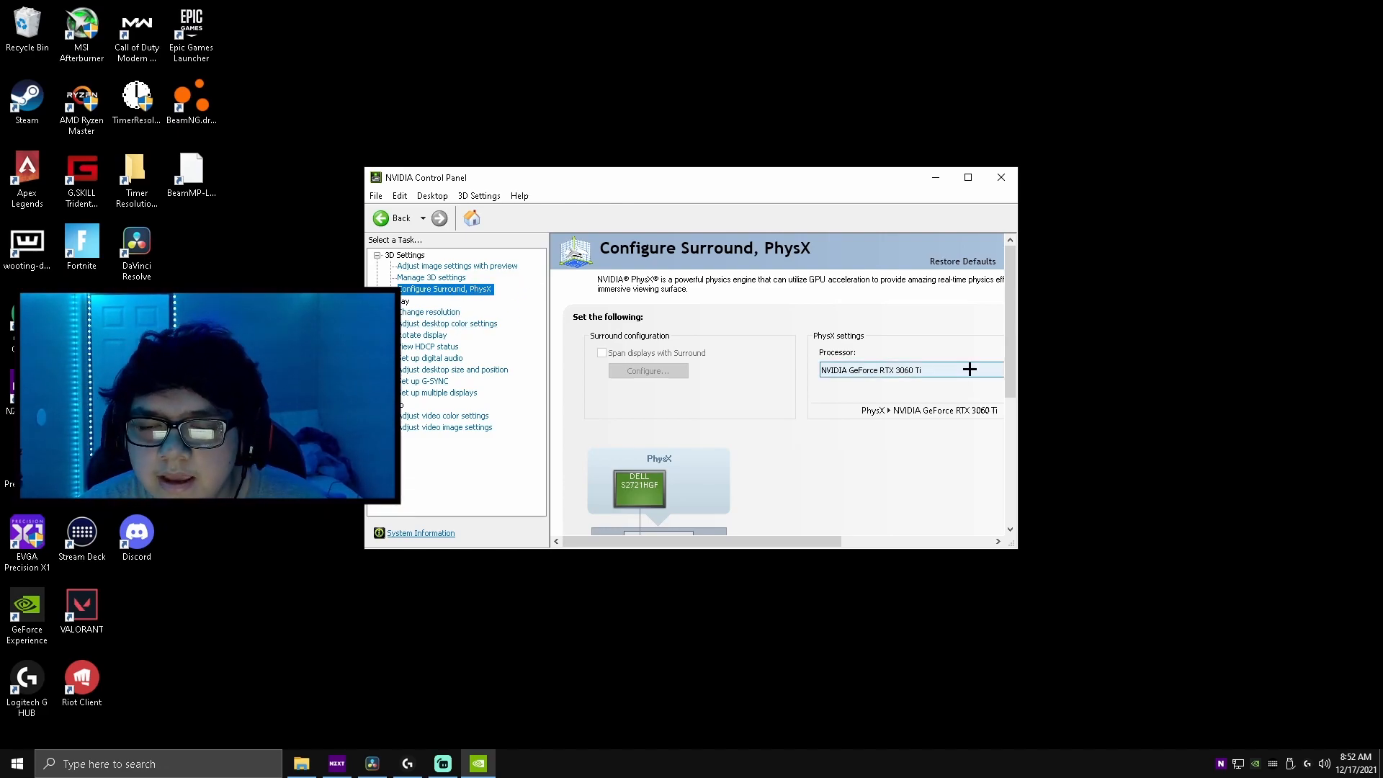
click(909, 370)
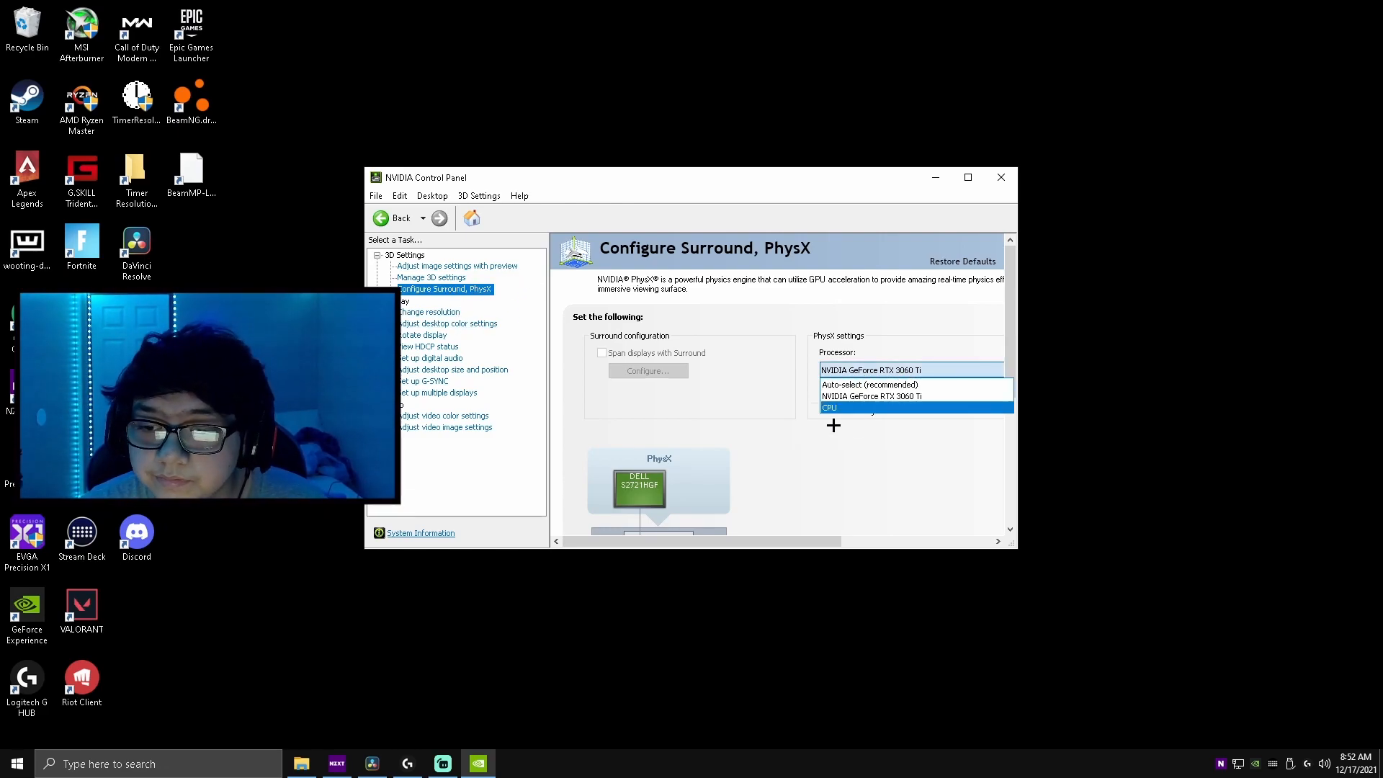
click(870, 396)
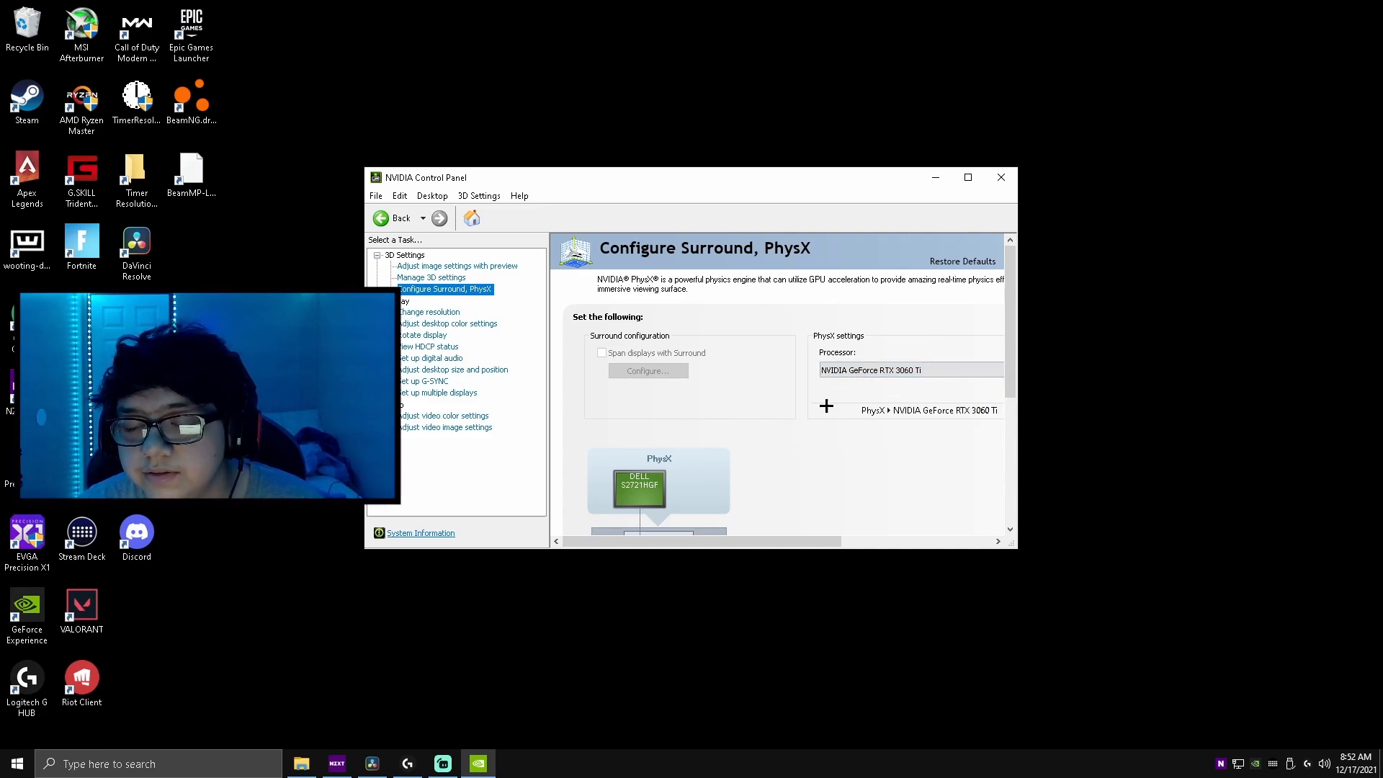
click(909, 370)
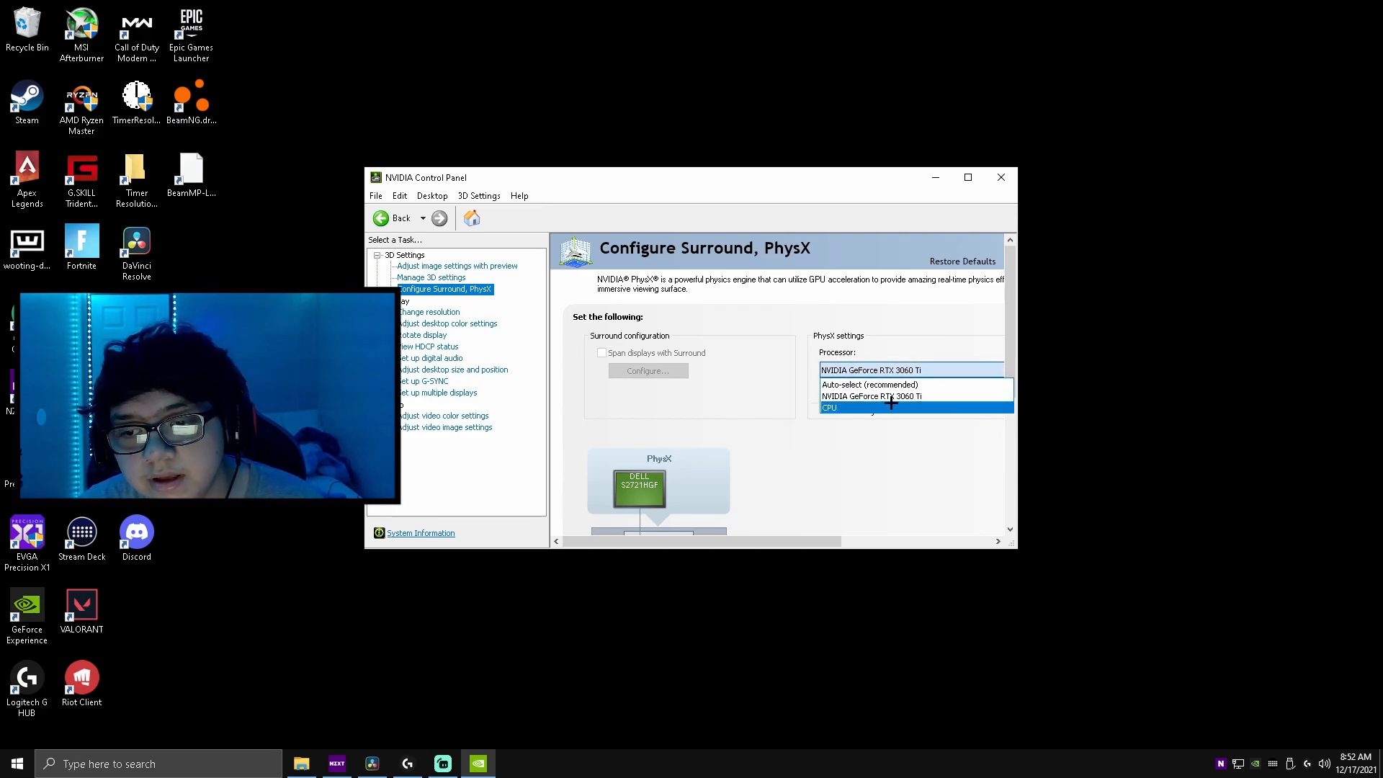
click(870, 396)
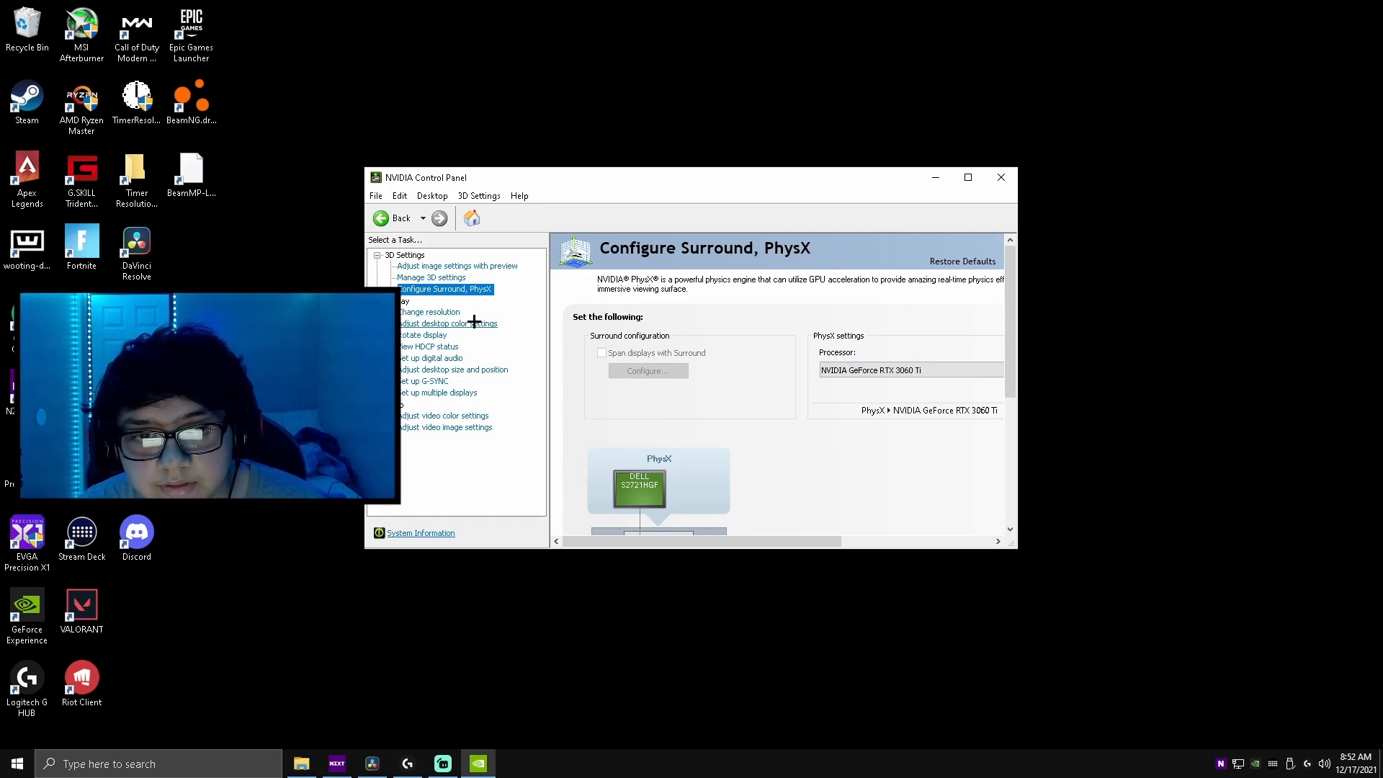
click(429, 312)
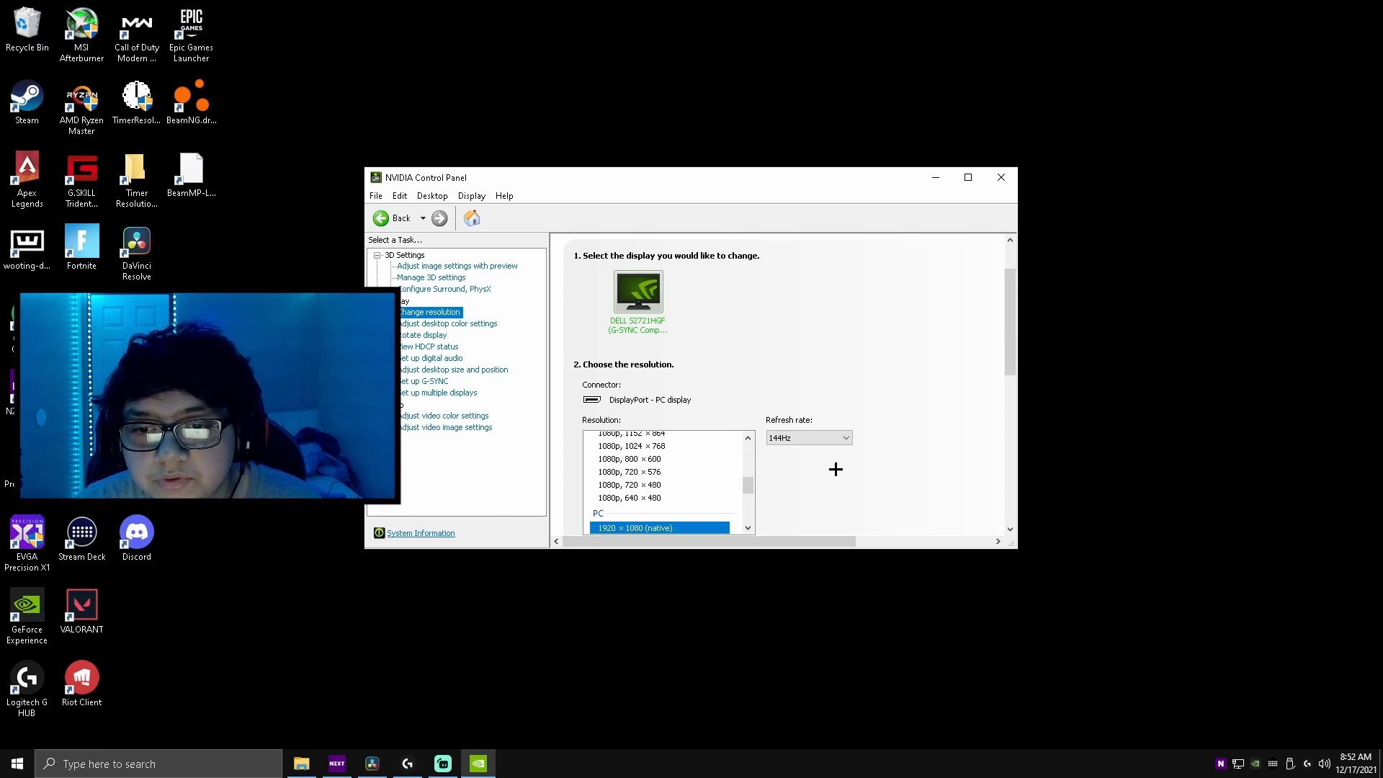
scroll(down, 3)
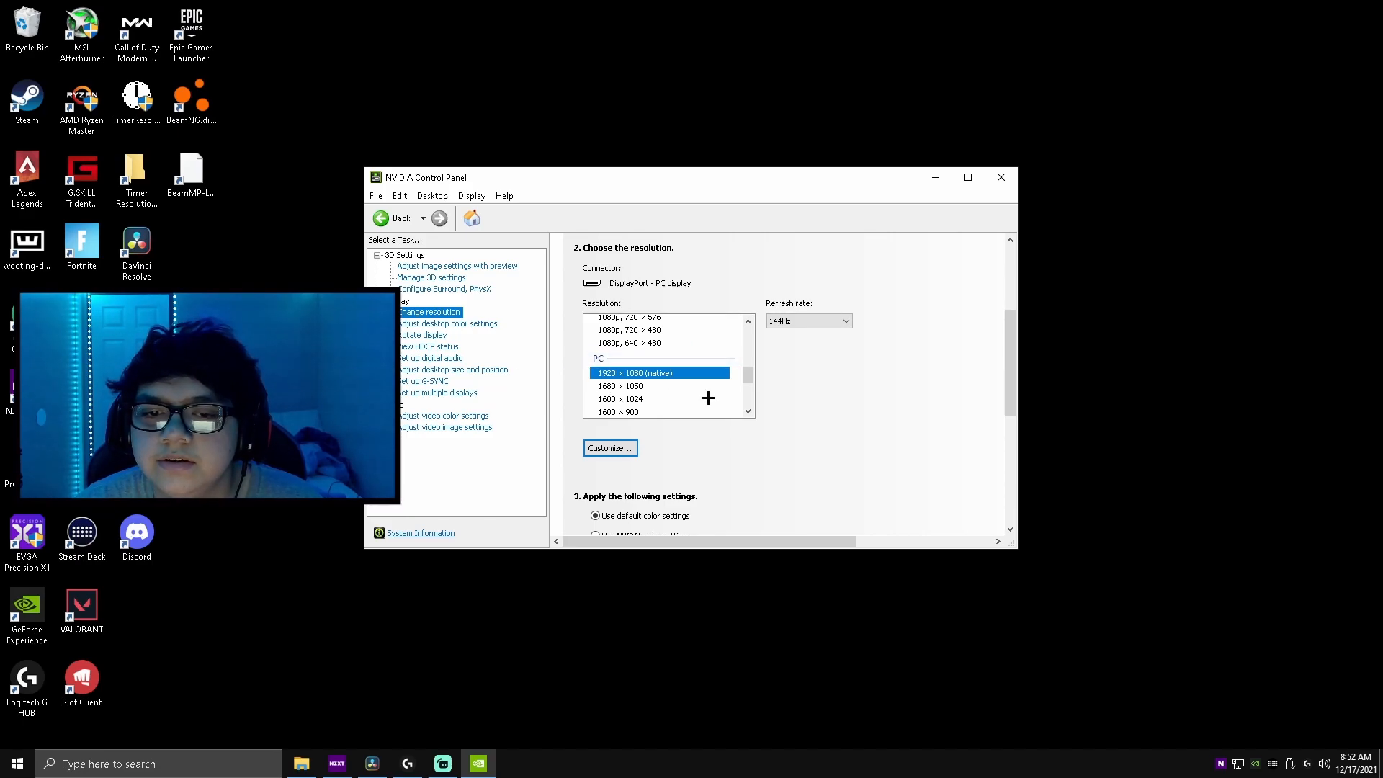
scroll(down, 3)
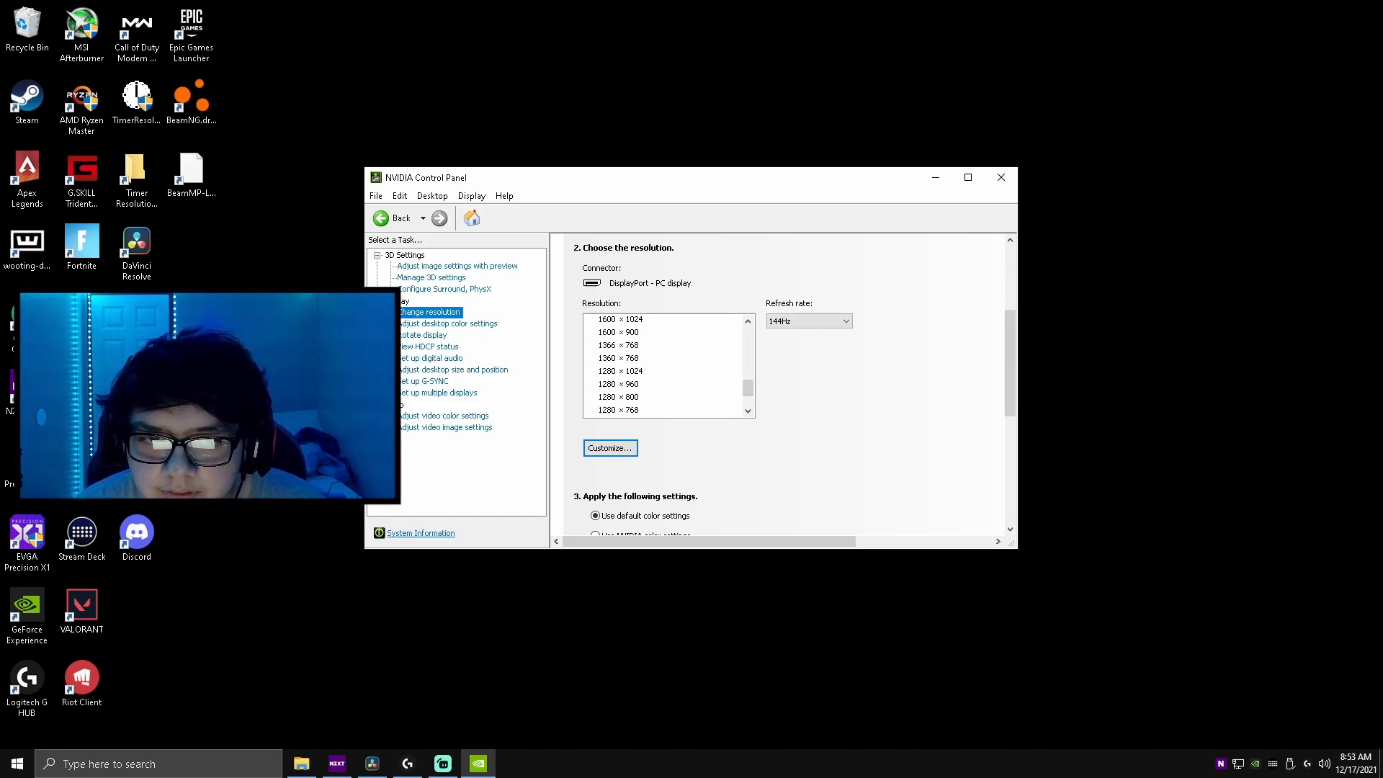
Check the desktop colour settings show Digital vibrance at 70% under colour enhancements
click(448, 322)
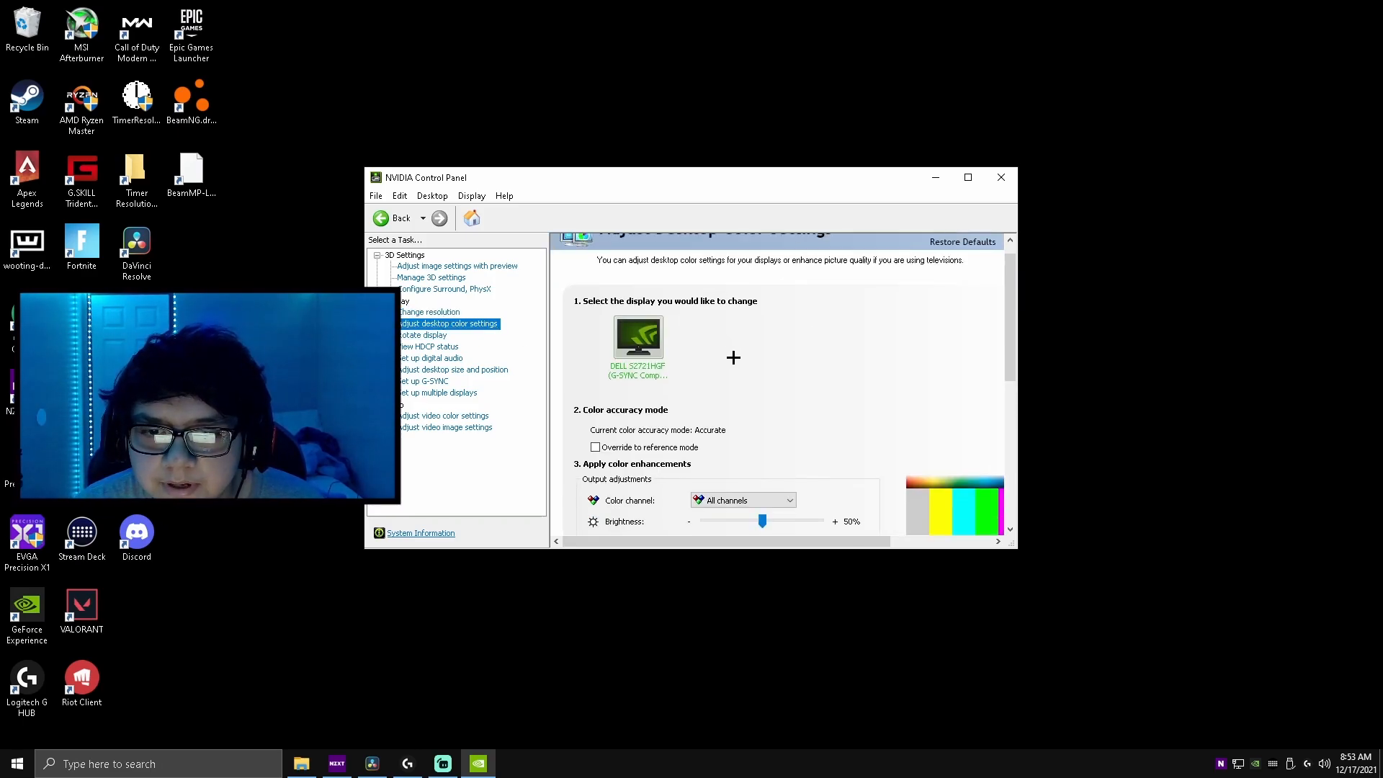
scroll(down, 3)
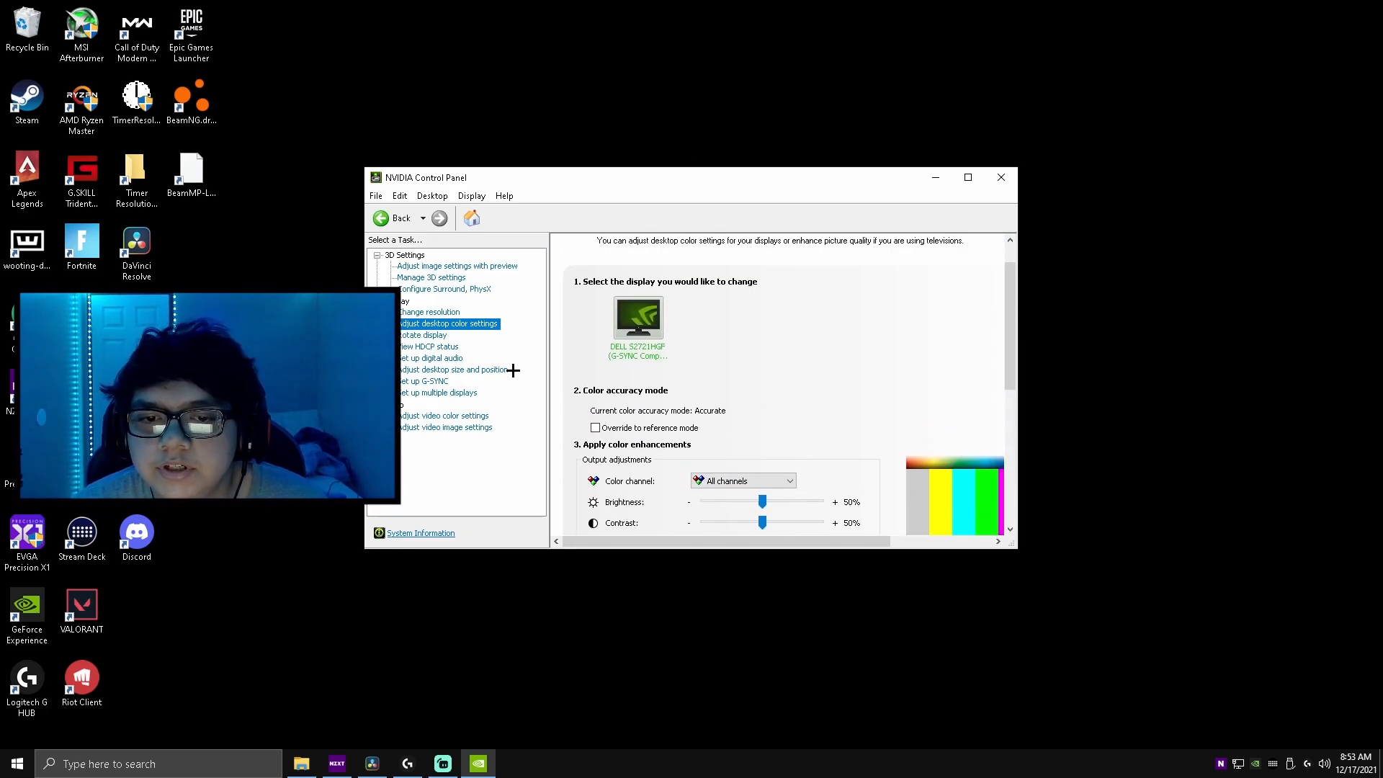
scroll(down, 3)
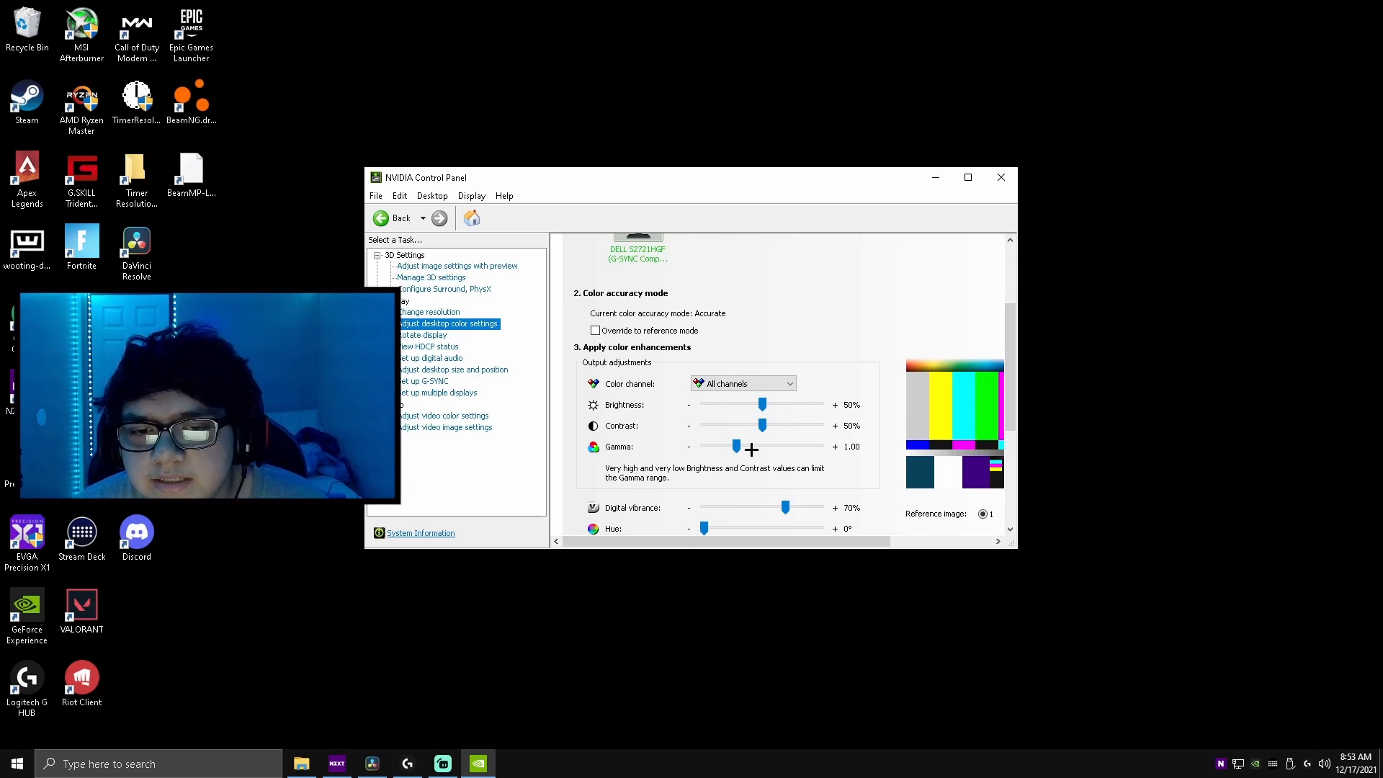
scroll(down, 3)
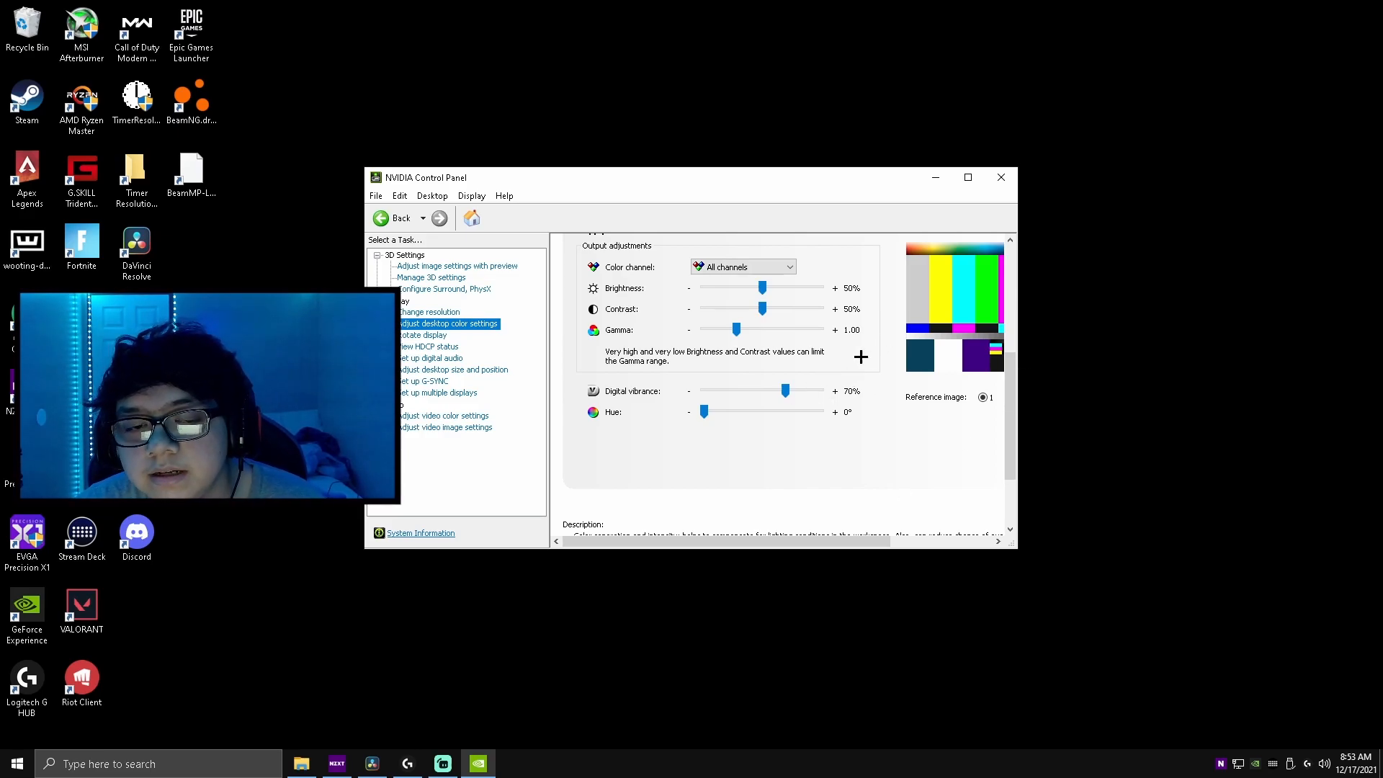
scroll(down, 3)
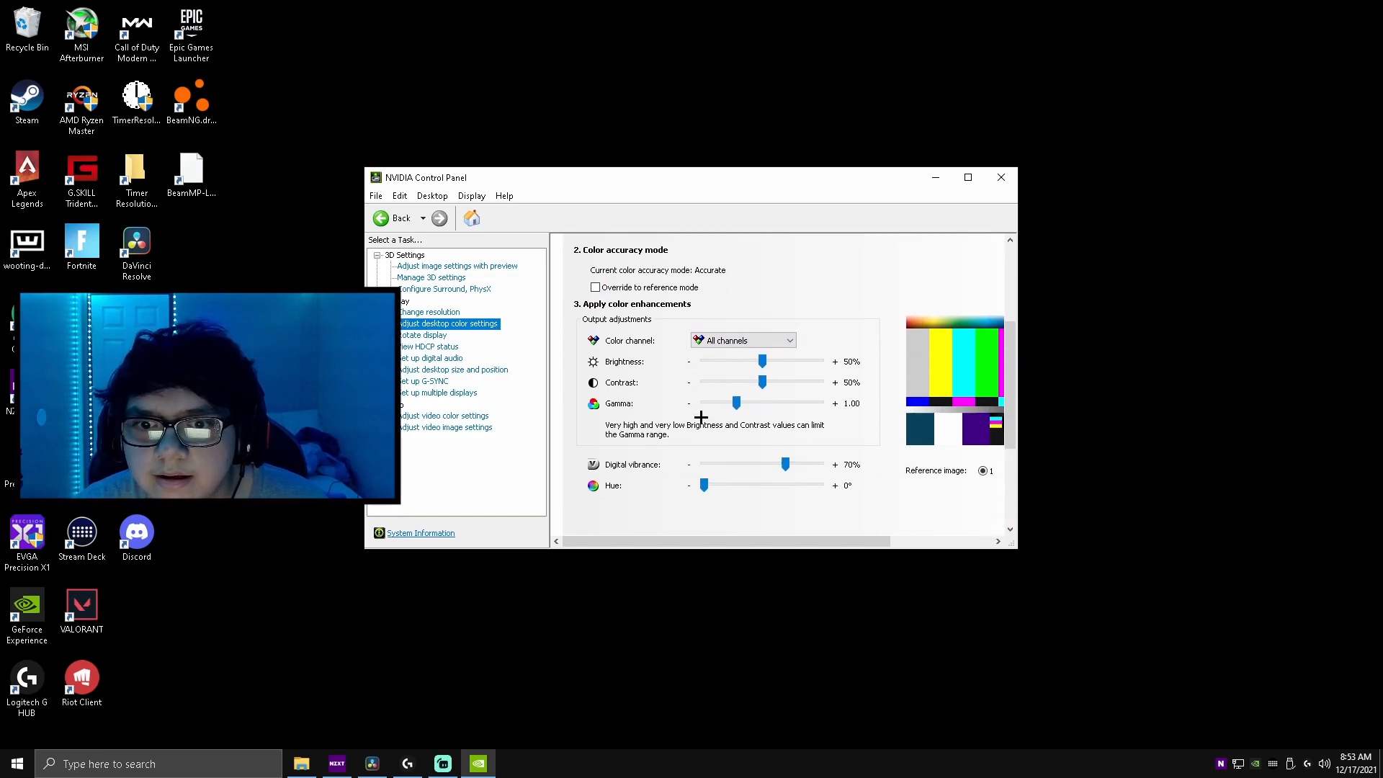
mouse_move(981, 450)
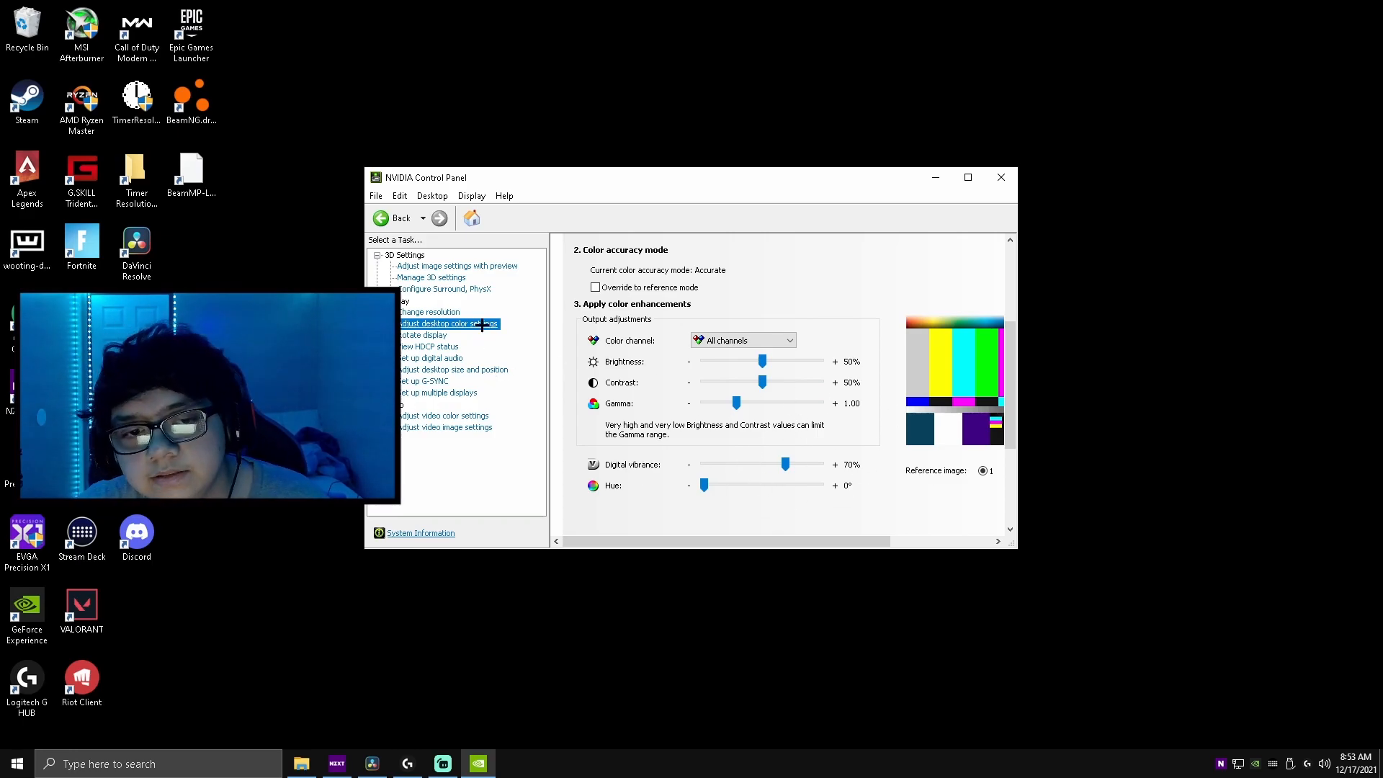
click(424, 336)
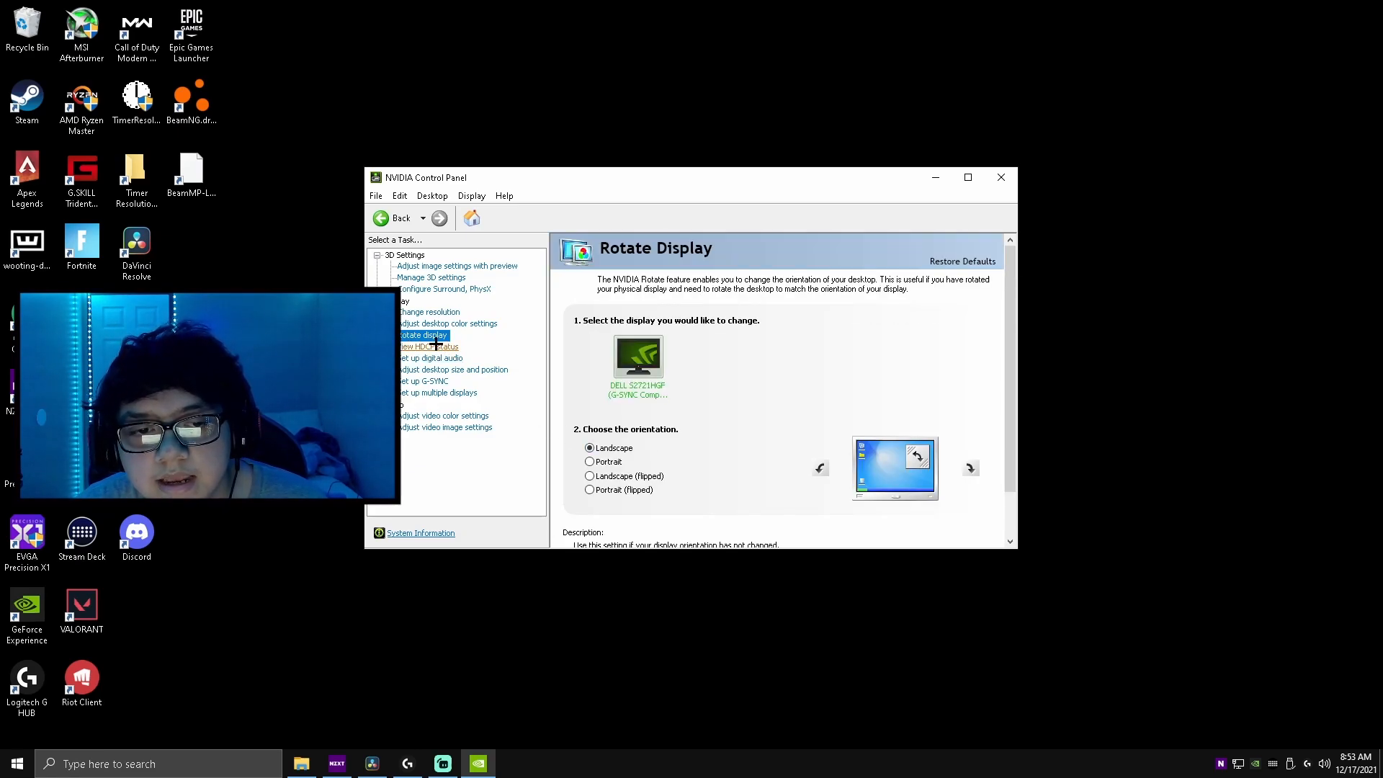
Visit the digital audio and desktop size pages, confirming the 144Hz refresh rate
click(430, 359)
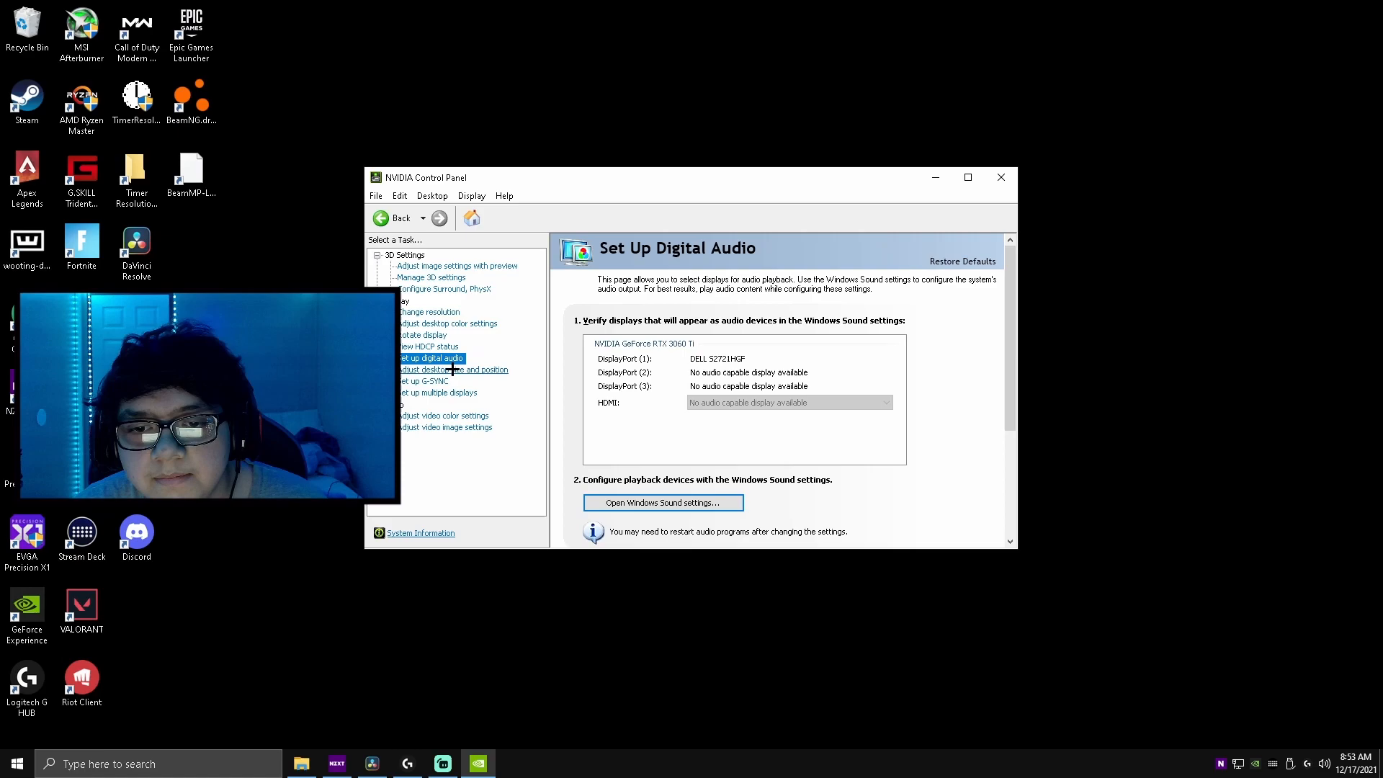
click(453, 371)
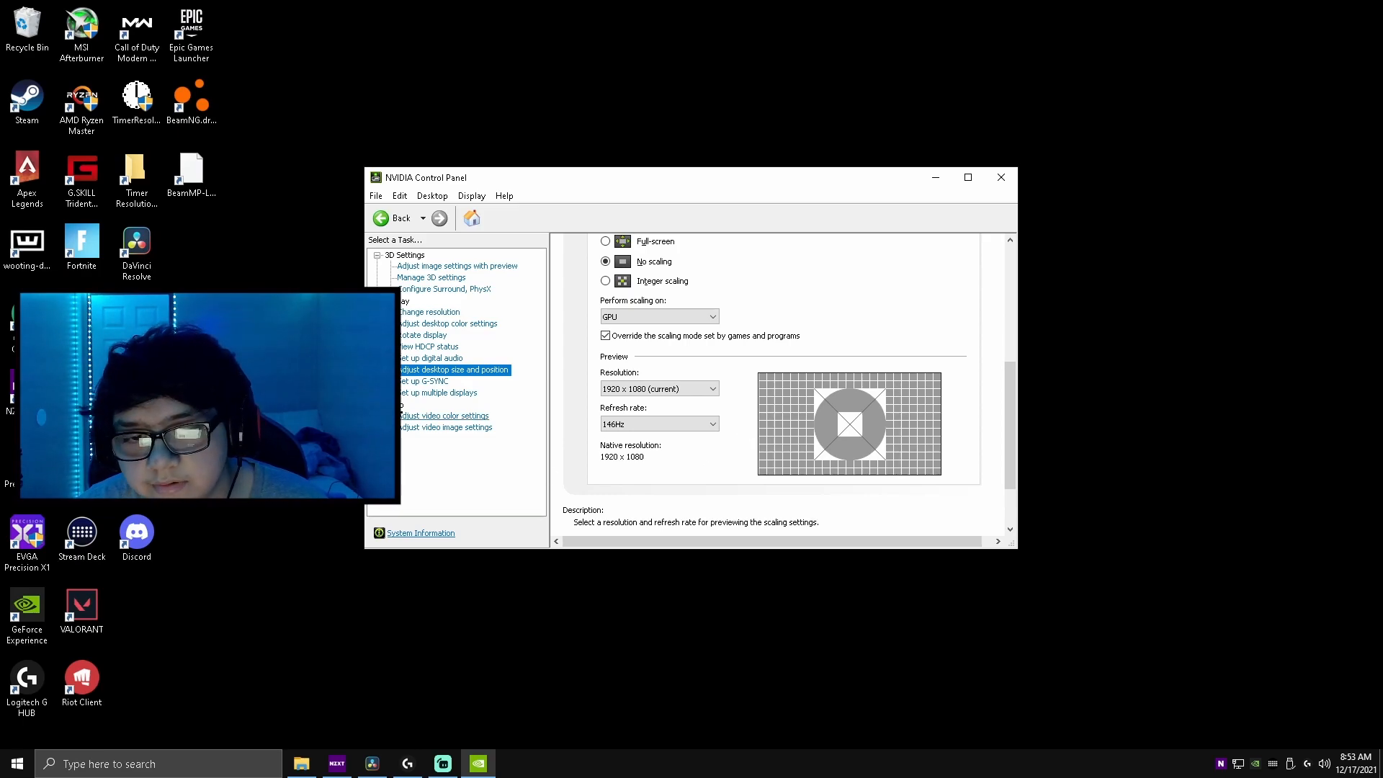
click(425, 380)
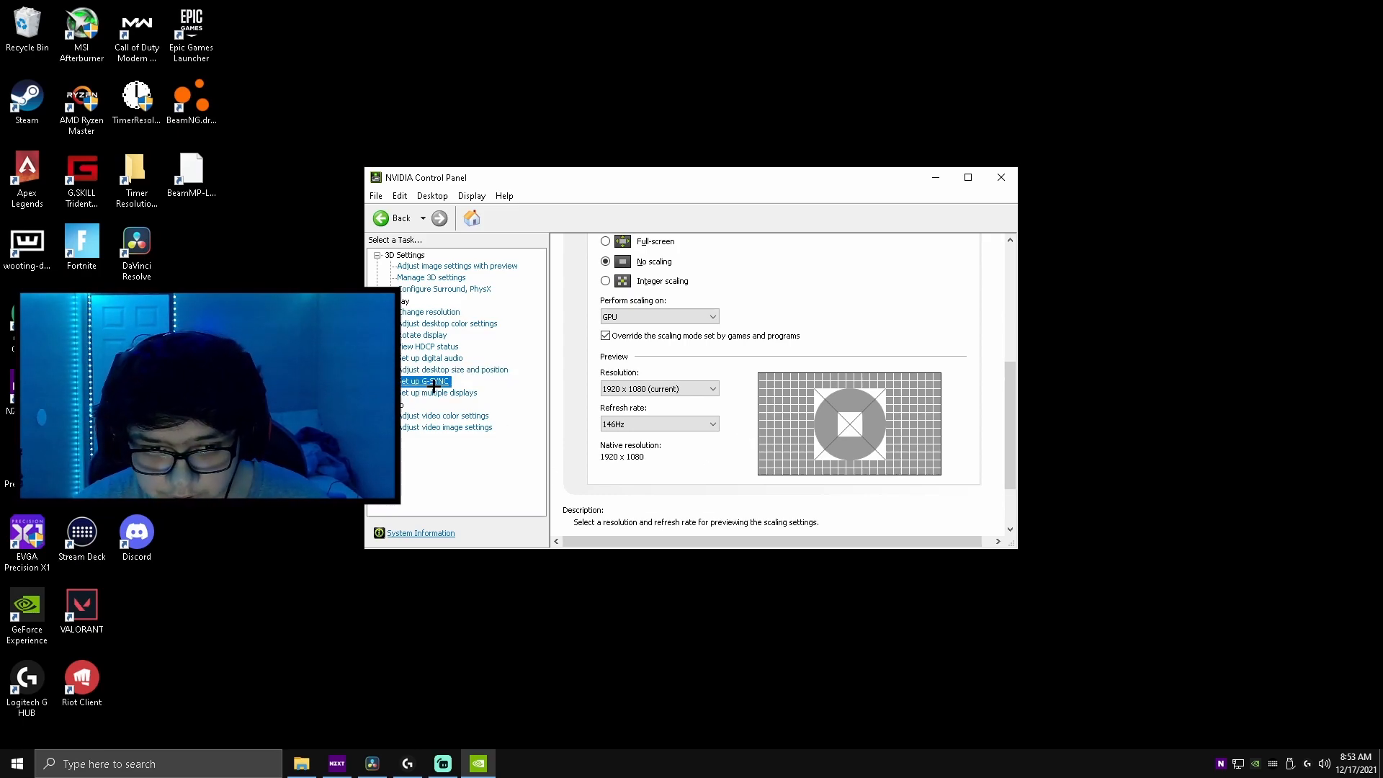
click(423, 380)
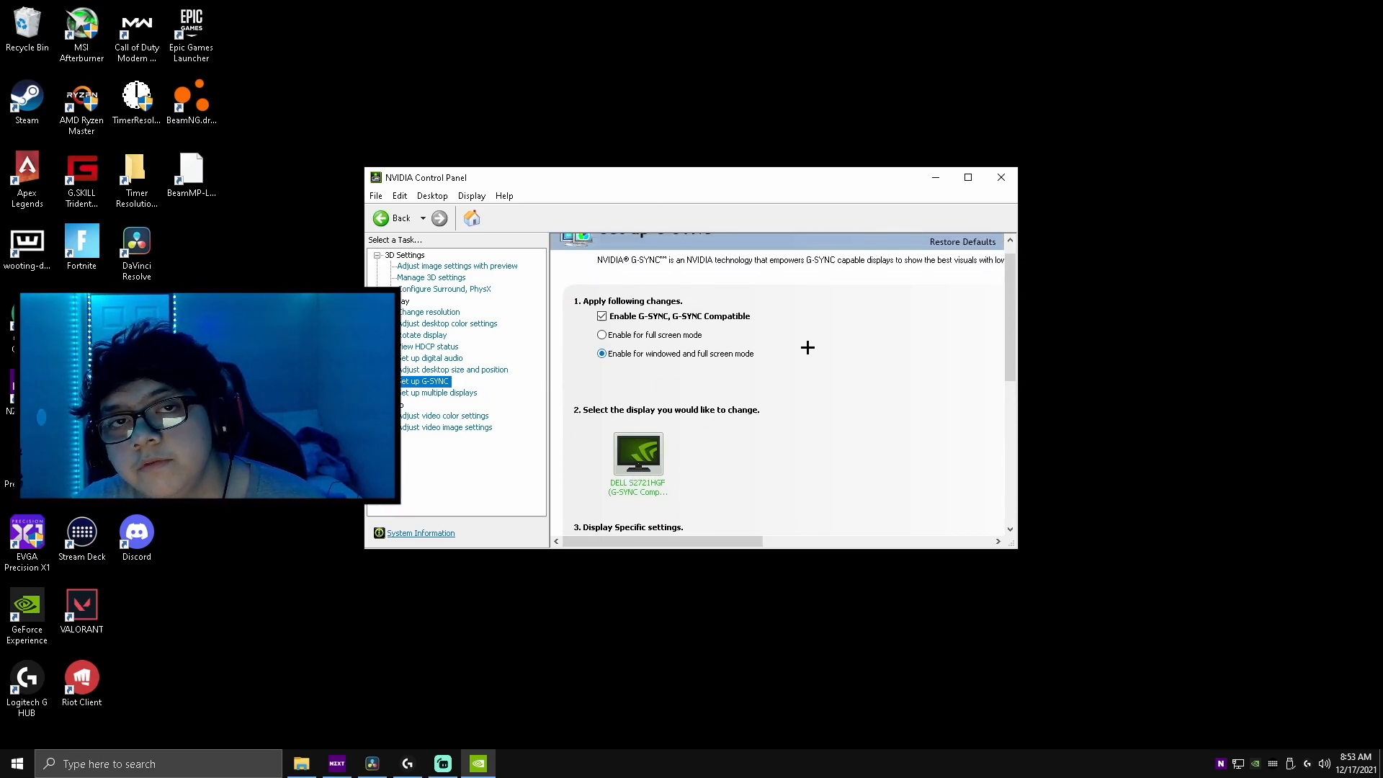
mouse_move(661, 295)
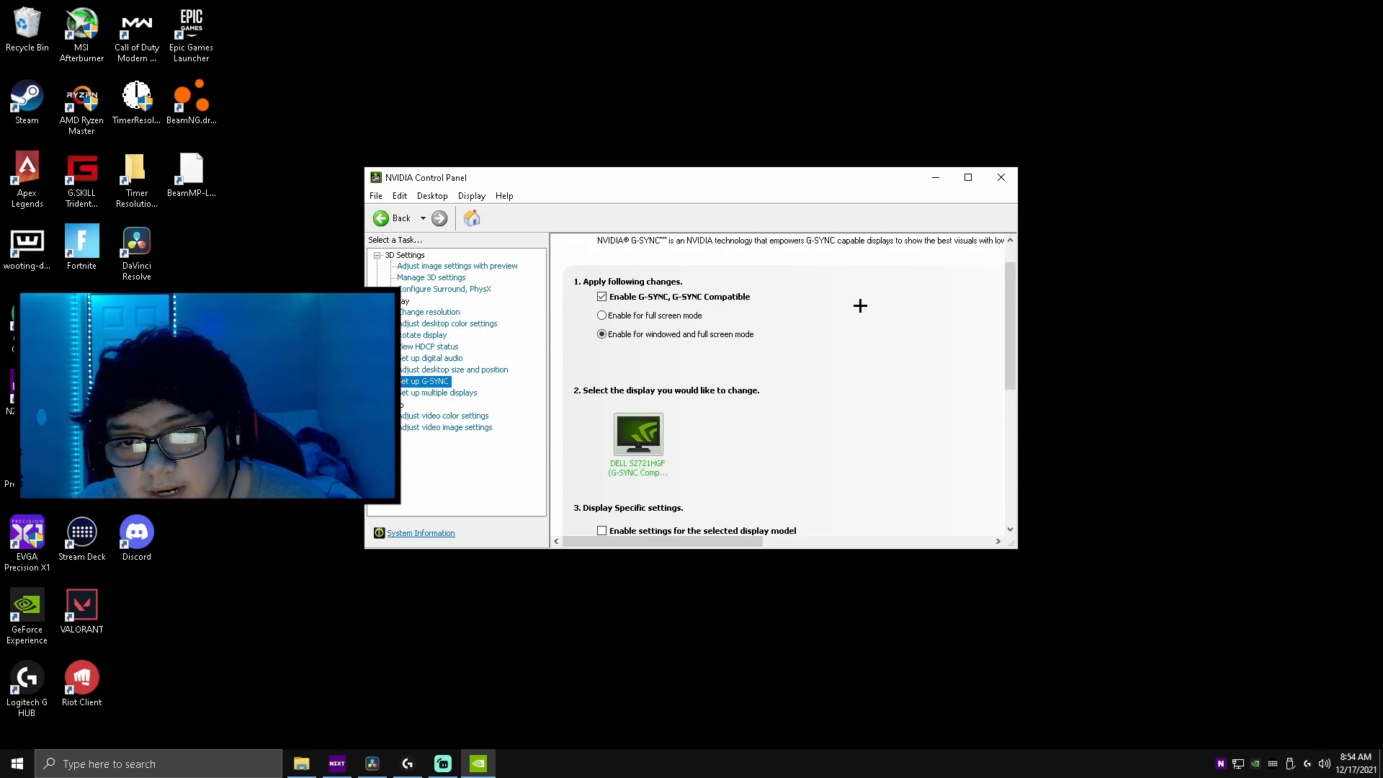
mouse_move(752, 278)
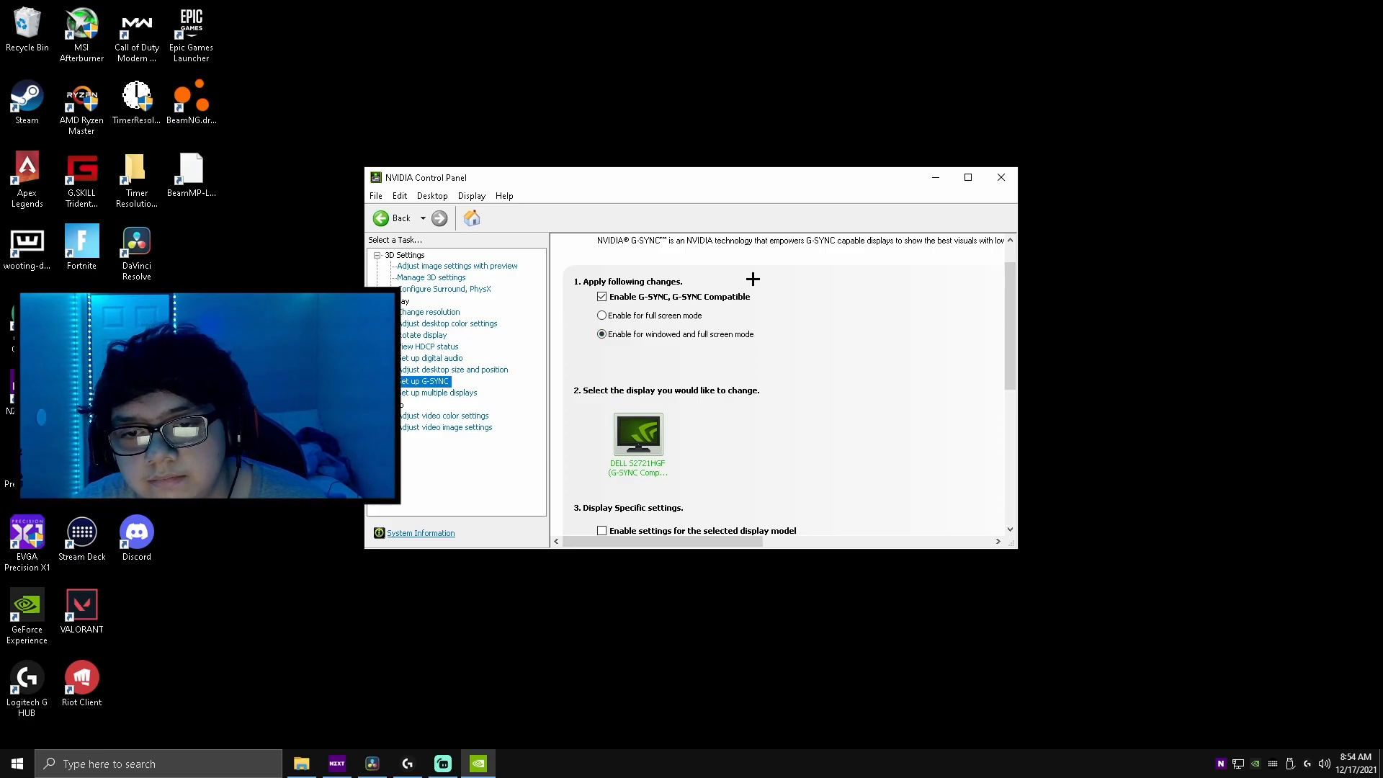
Keep Enable G-SYNC checked for windowed and full-screen mode on the Dell monitor
scroll(down, 3)
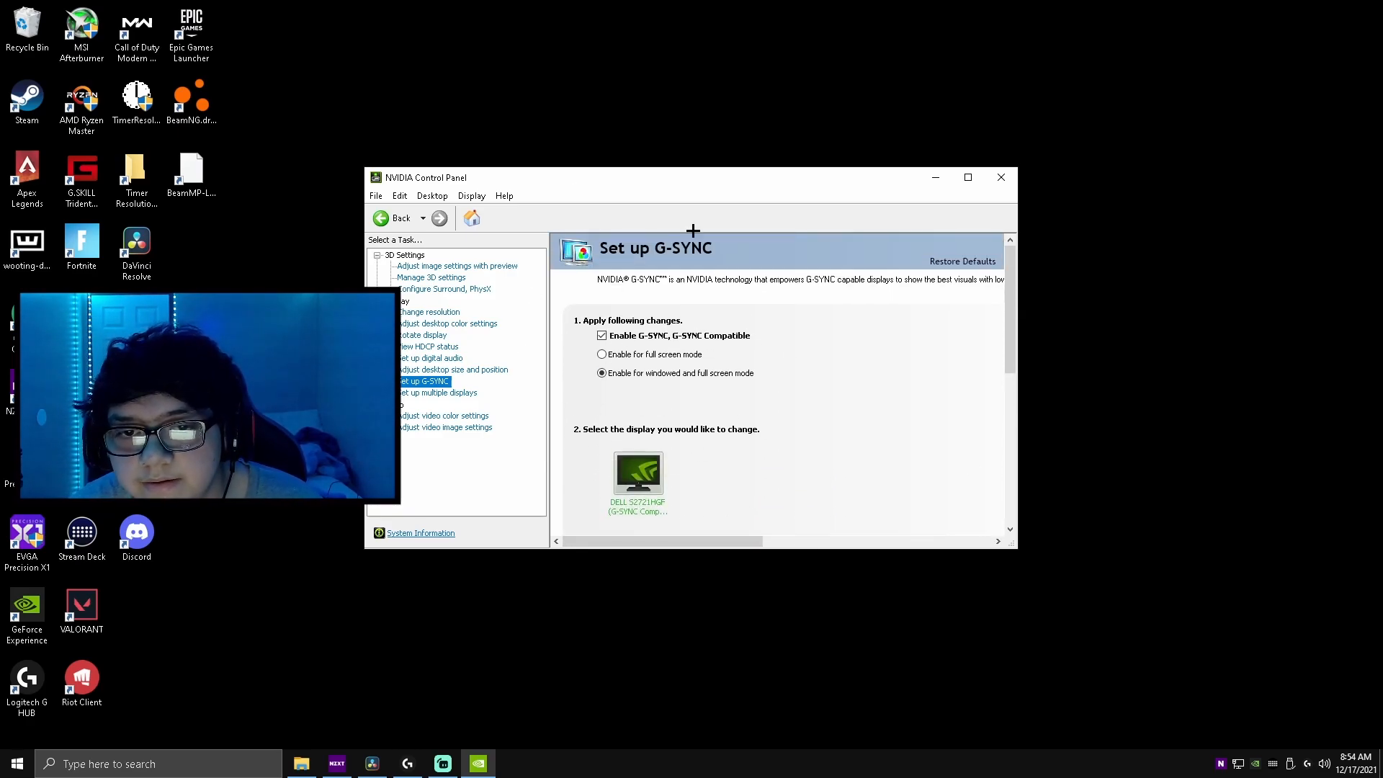
click(602, 336)
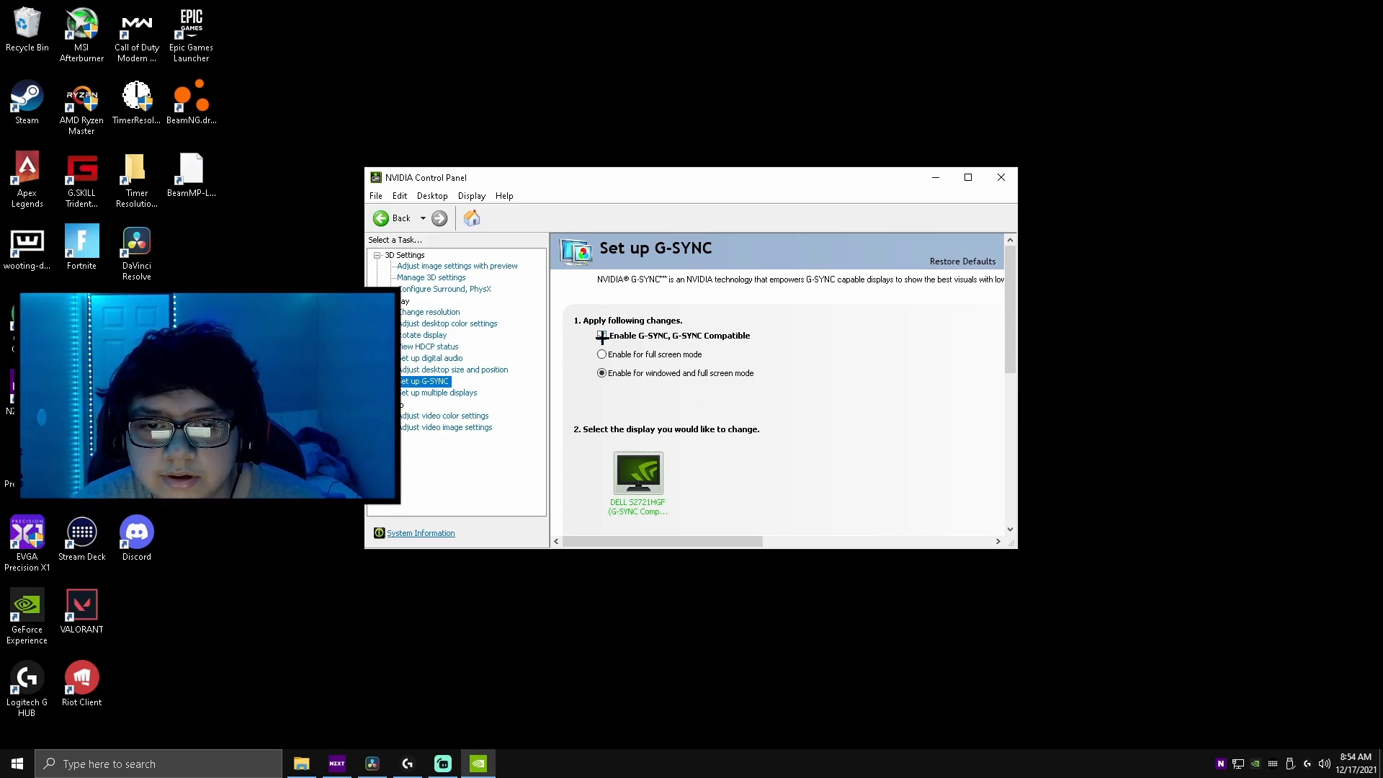
click(602, 335)
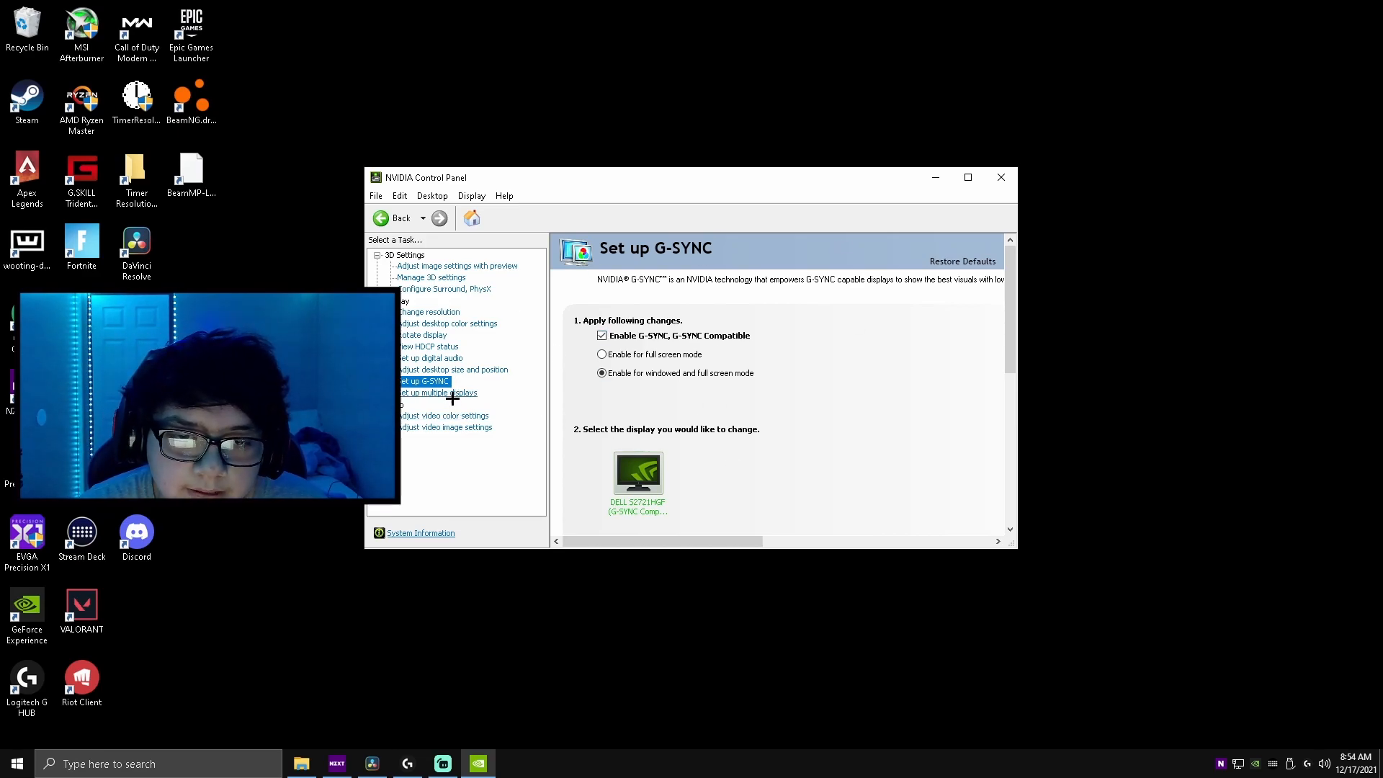
Look over the multiple displays, video colour and video image pages, then close the control panel
click(438, 391)
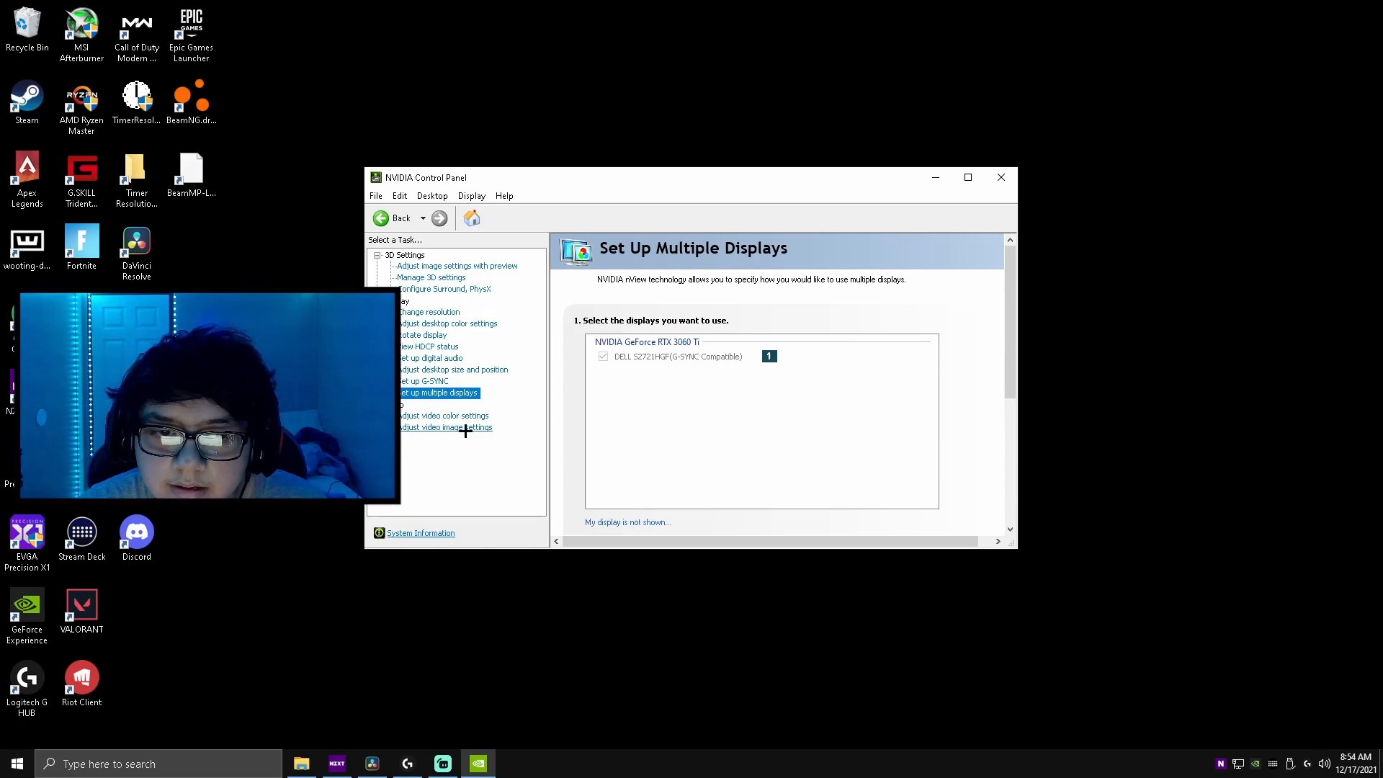
click(445, 415)
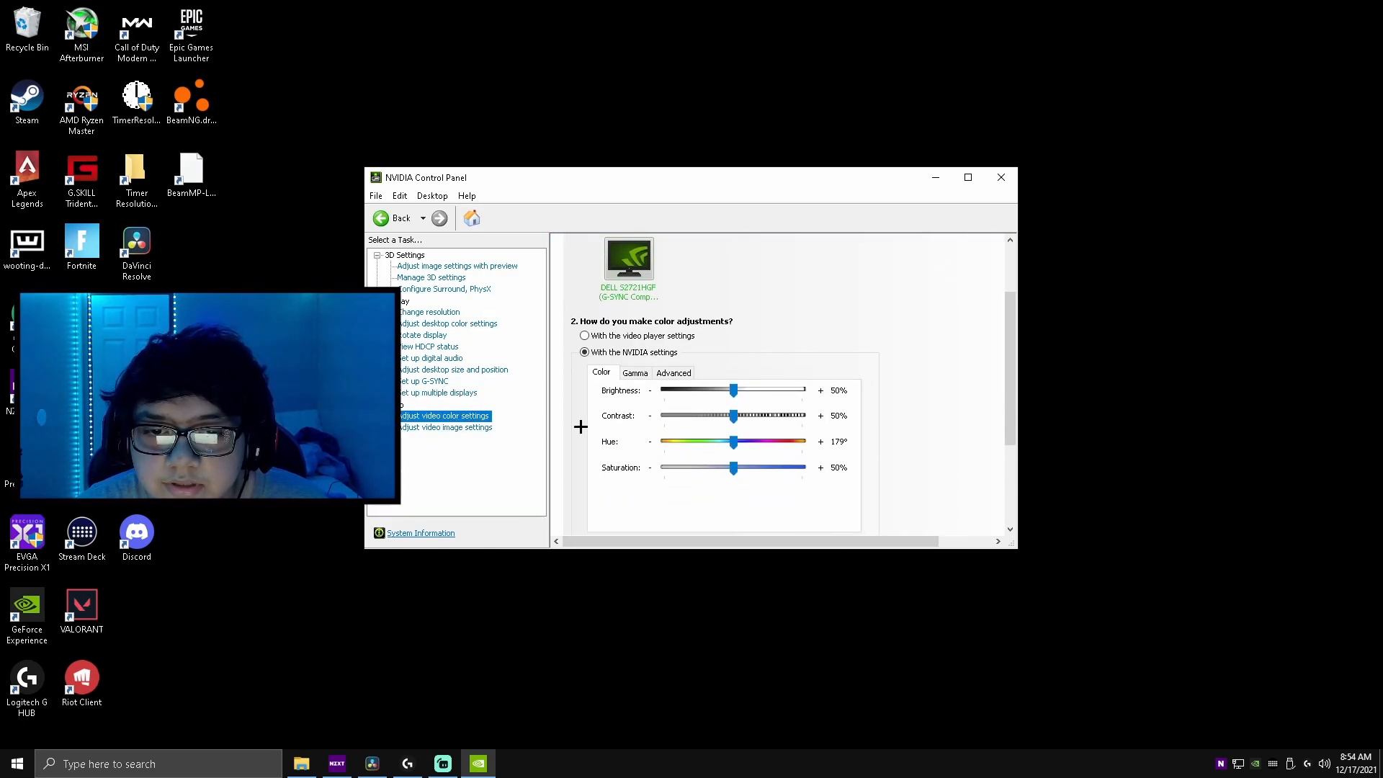
click(445, 427)
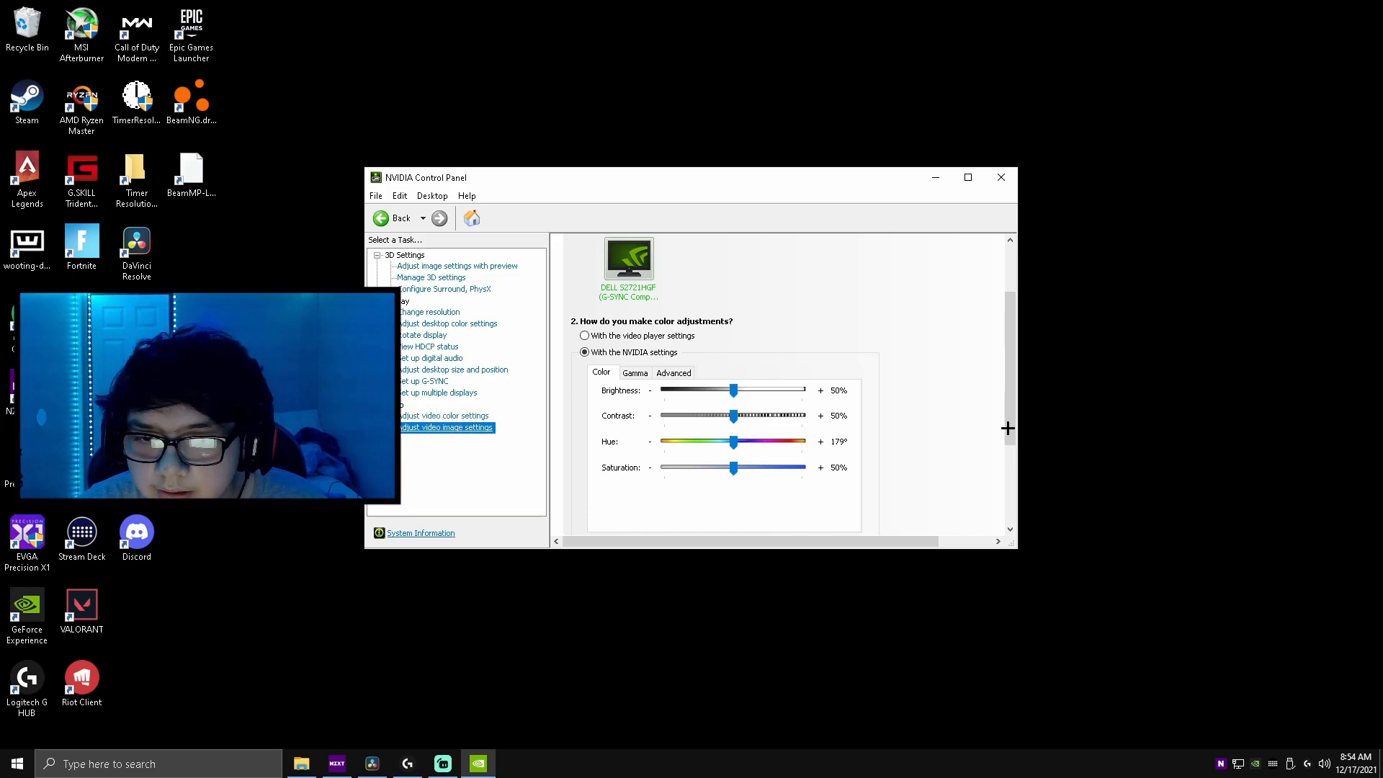
click(446, 426)
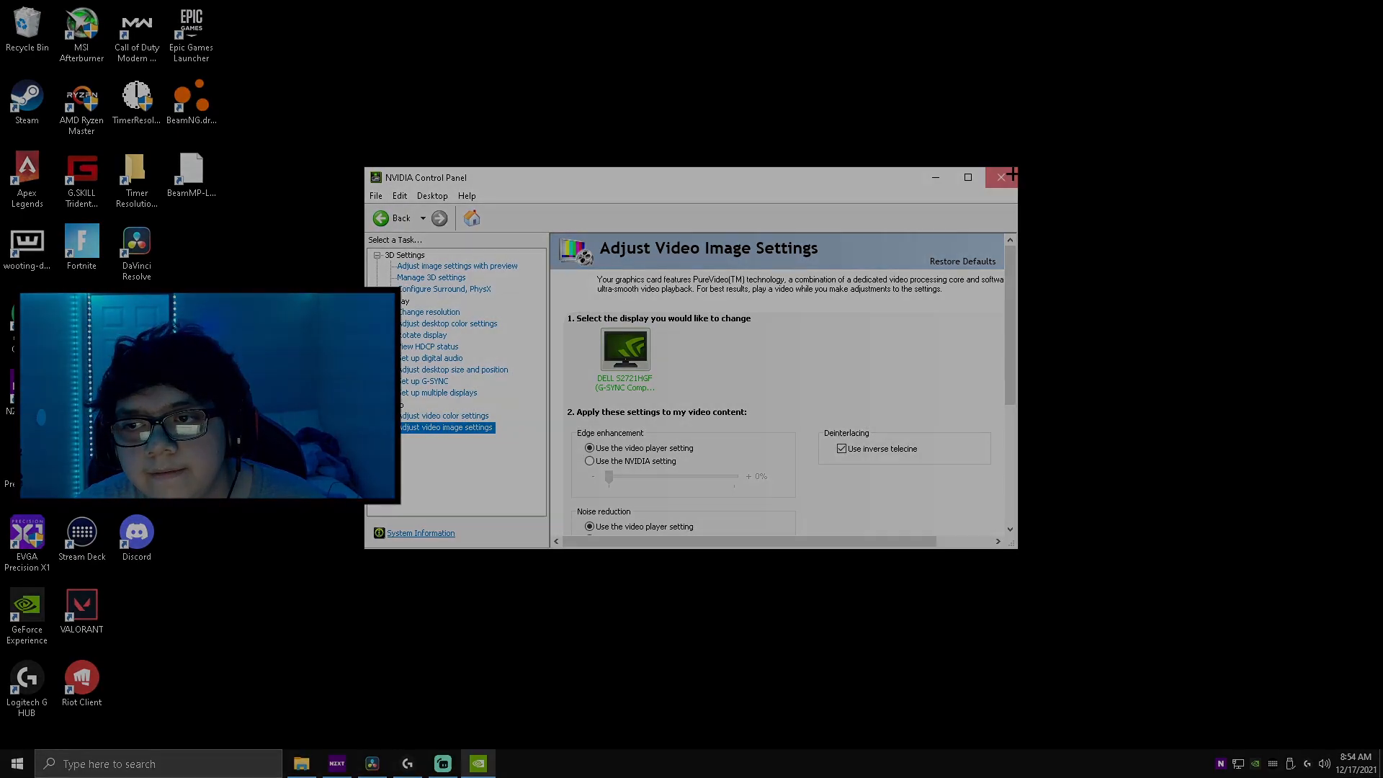
click(1001, 178)
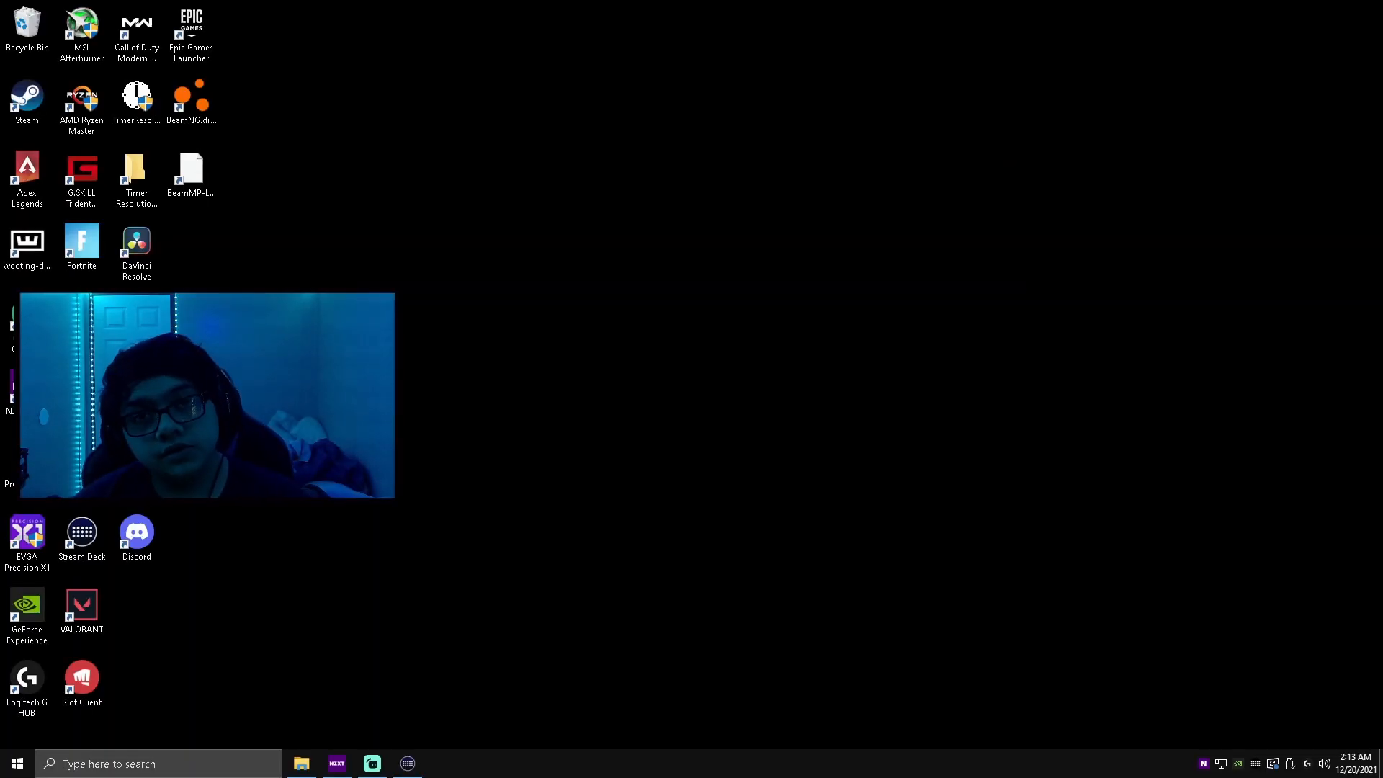